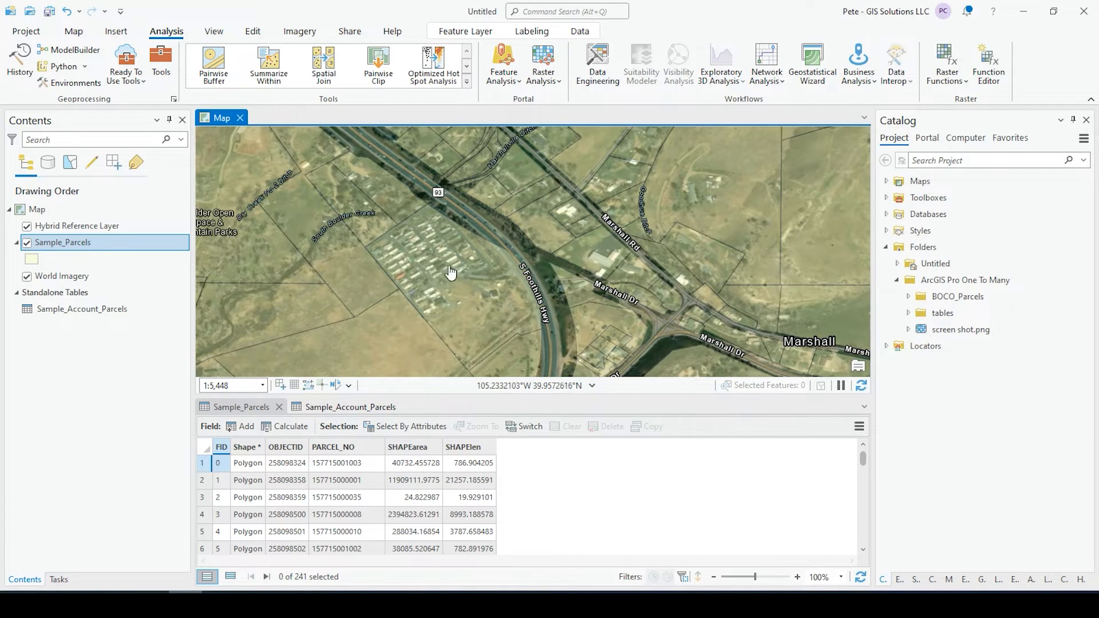
mouse_move(513, 277)
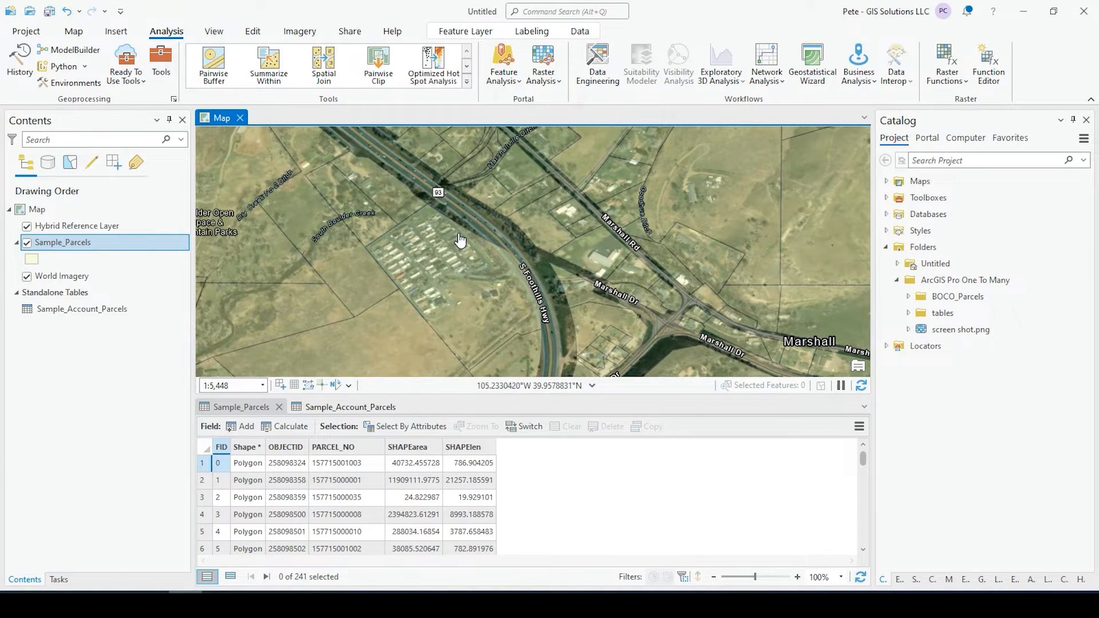
Review the parcels attribute table and the account table's records side by side.
click(81, 309)
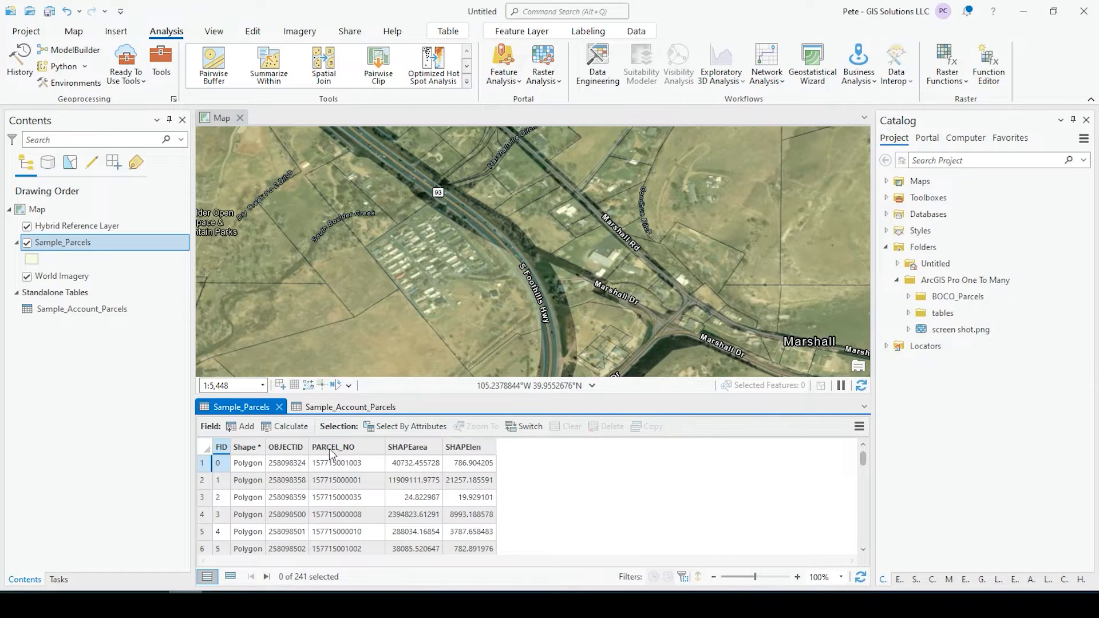
click(351, 407)
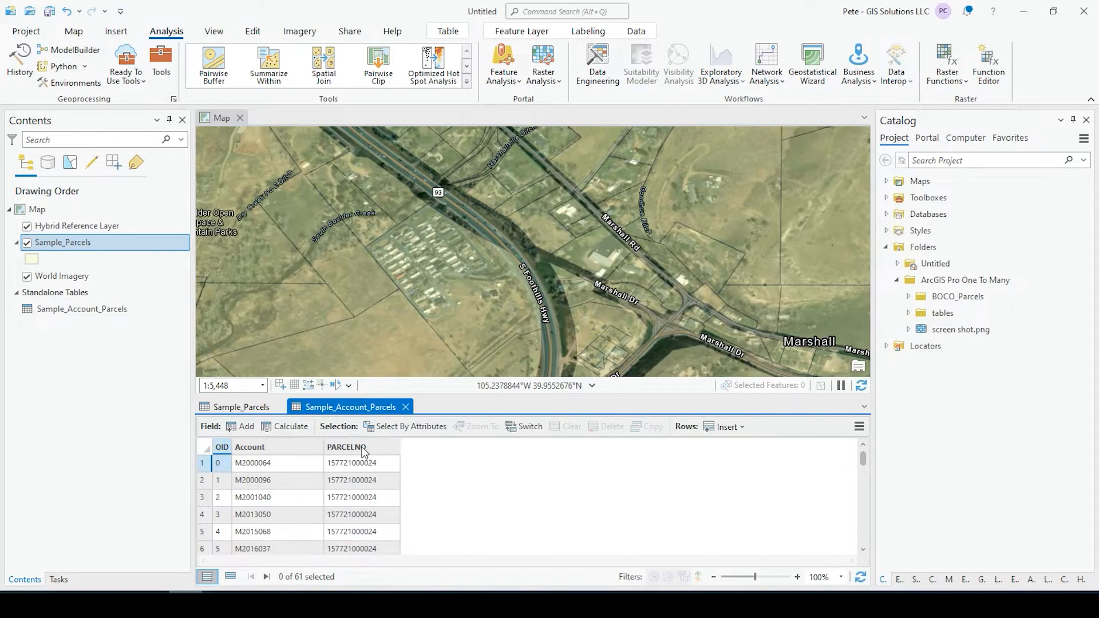
scroll(down, 3)
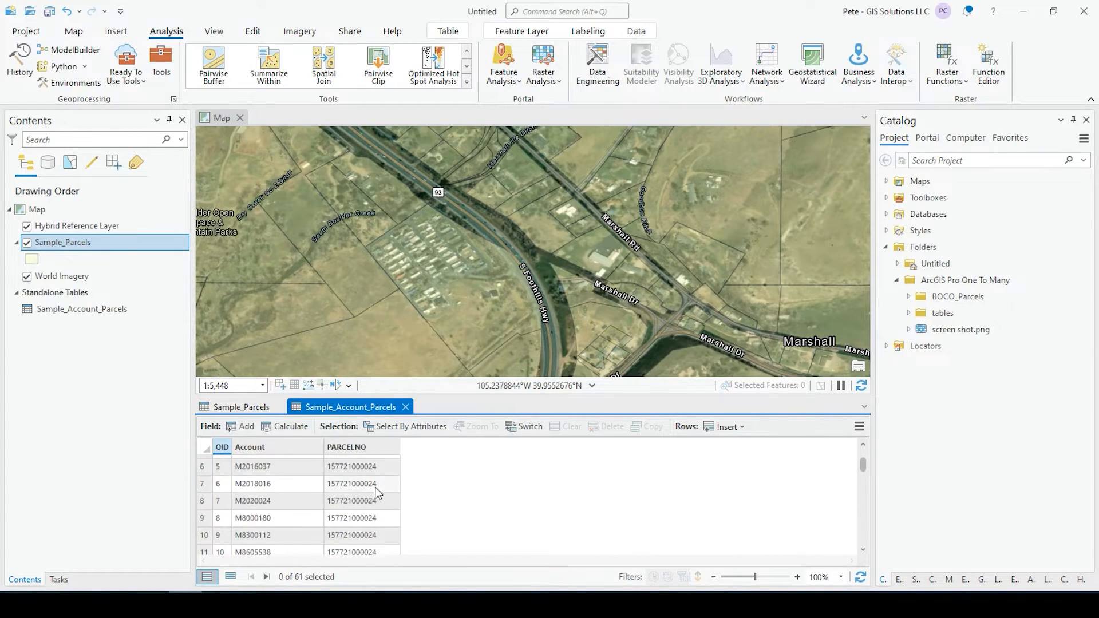
scroll(down, 3)
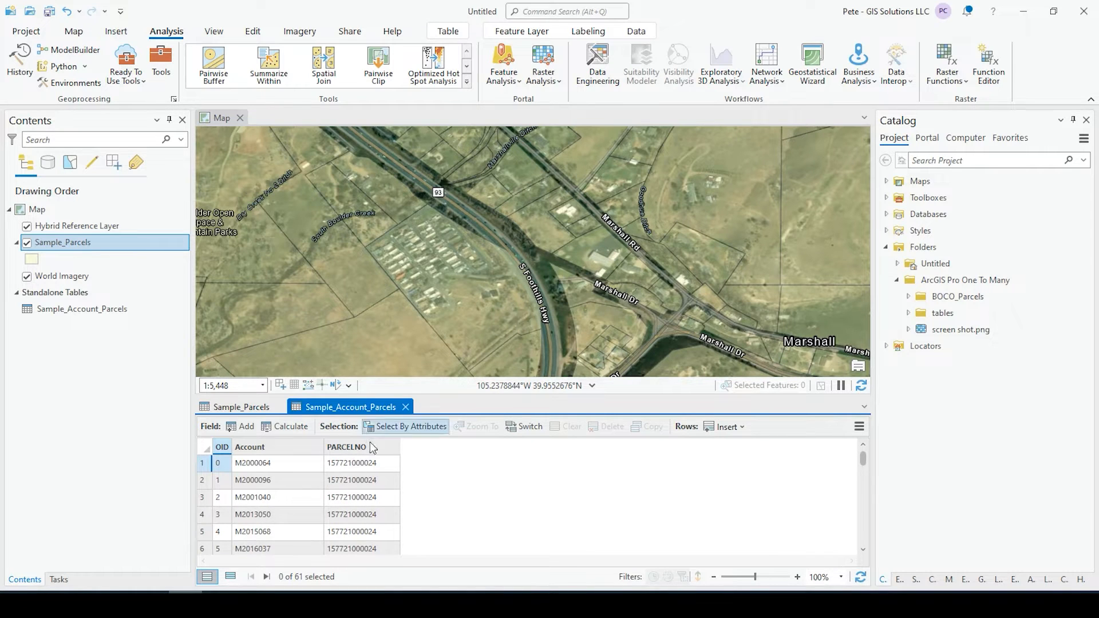
click(241, 406)
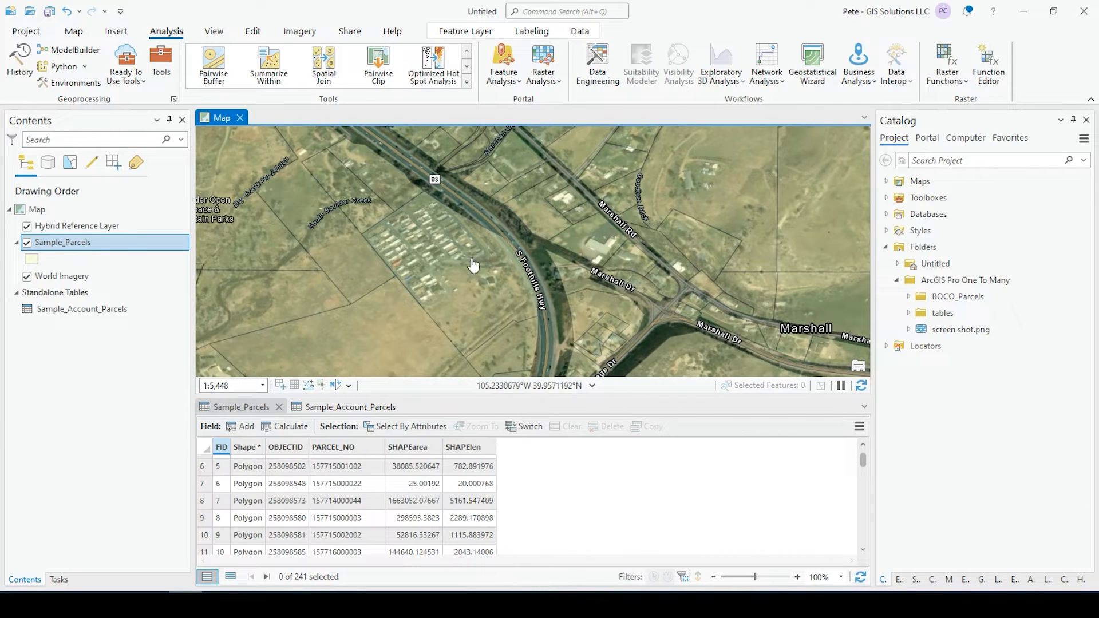
Create New File Geodatabase.gdb in the ArcGIS Pro One To Many folder with its default name.
click(61, 276)
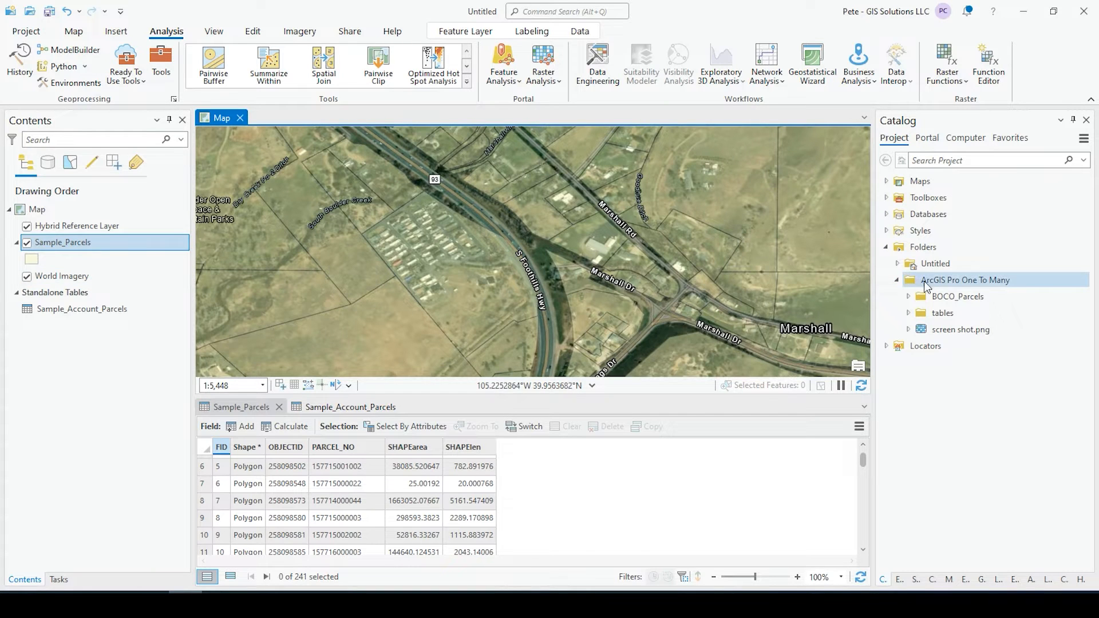
mouse_move(965, 279)
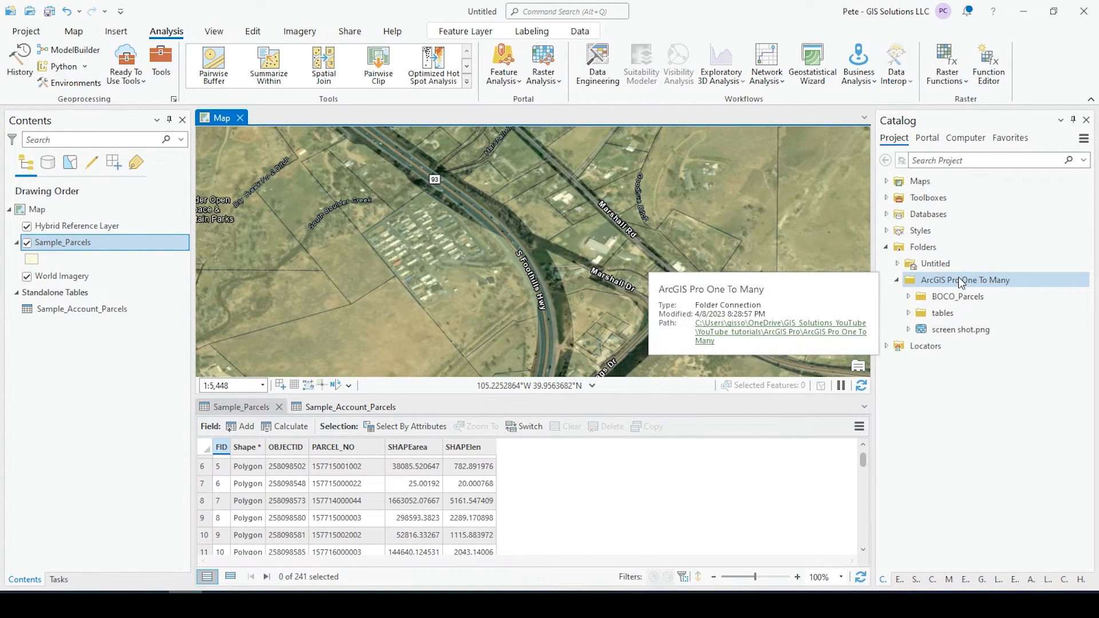
right_click(965, 279)
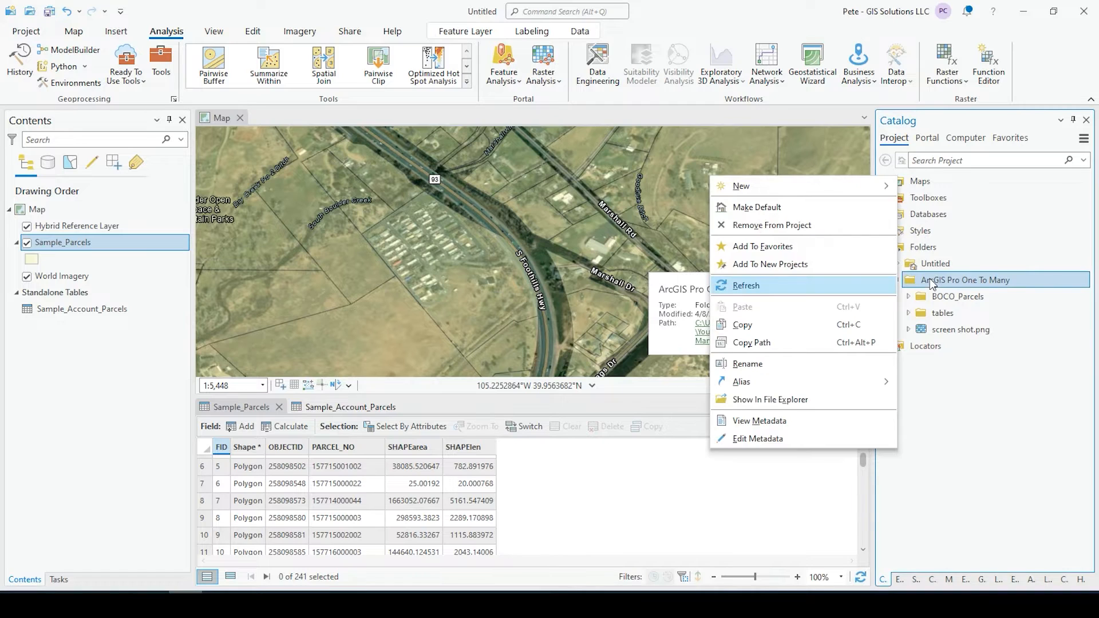
mouse_move(740, 185)
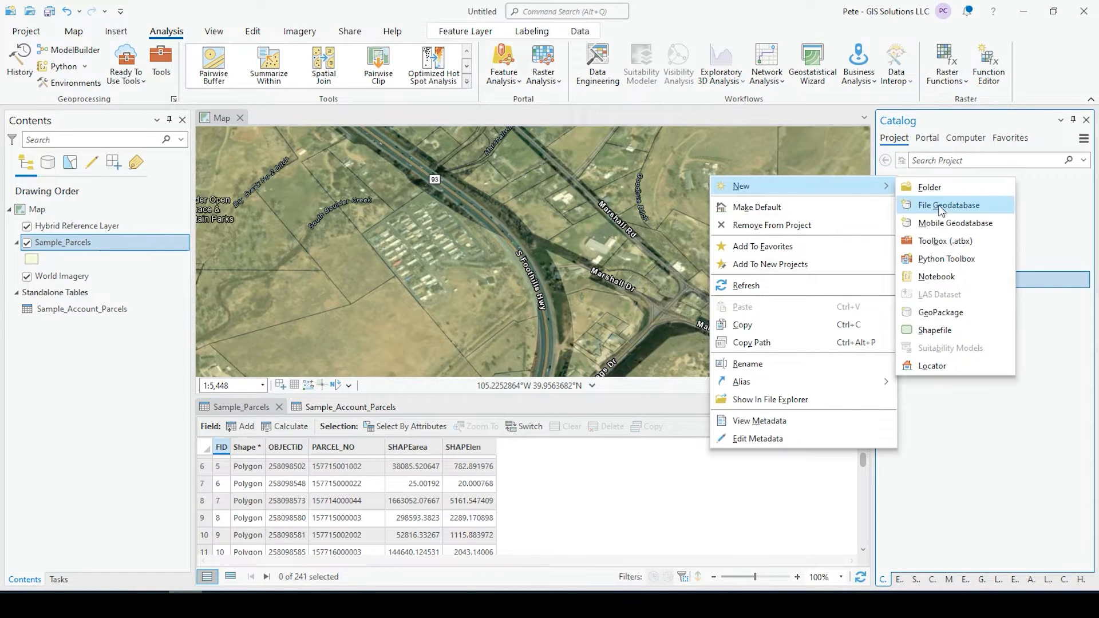
click(948, 205)
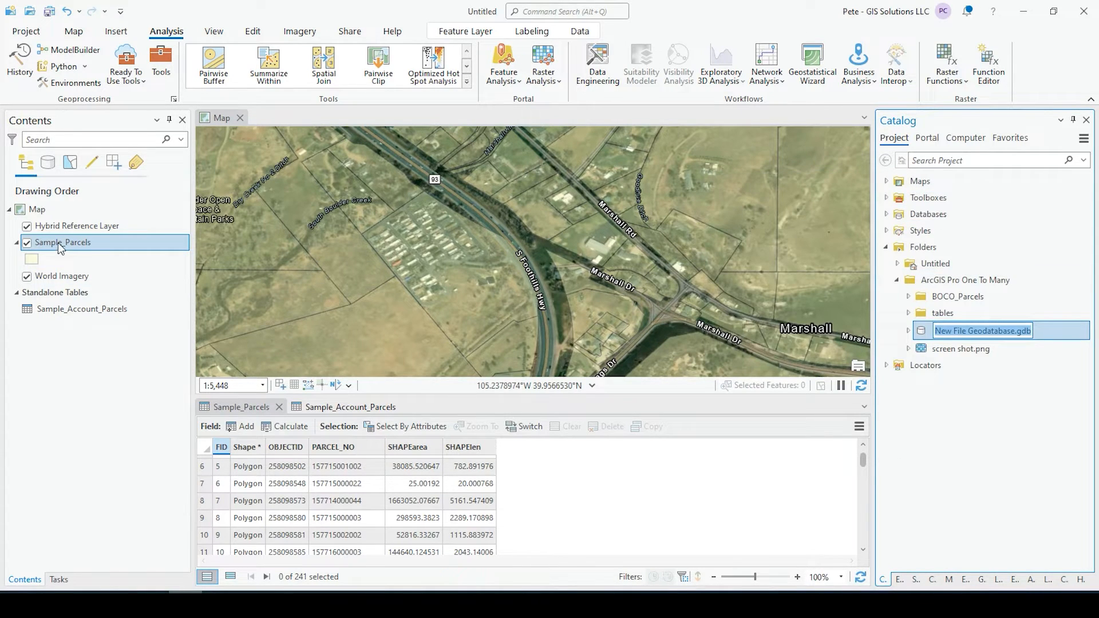
click(82, 309)
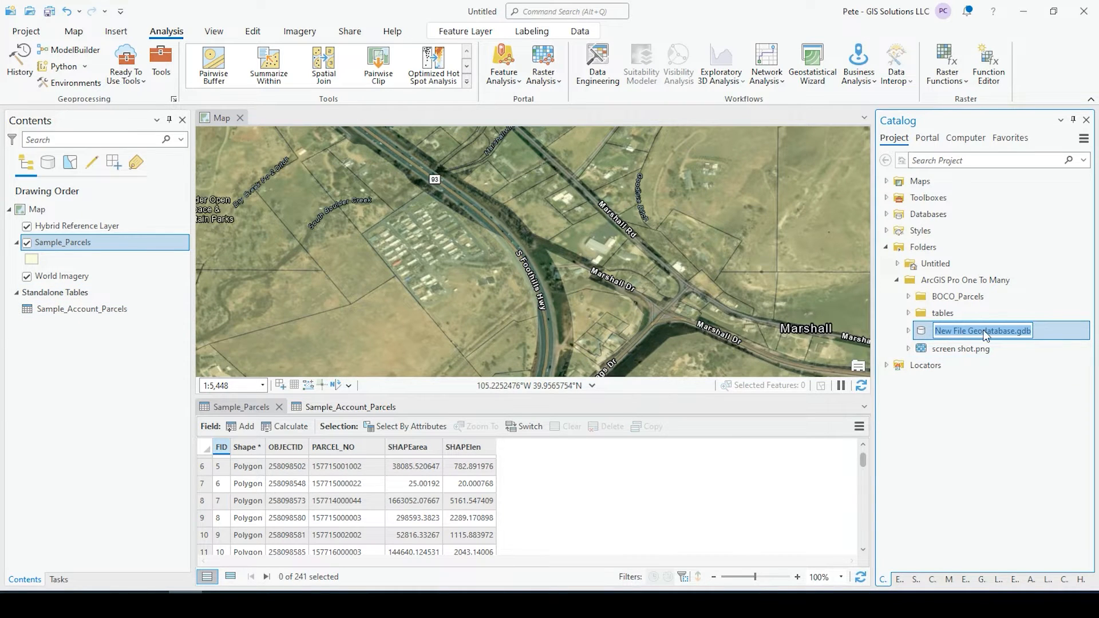
mouse_move(982, 329)
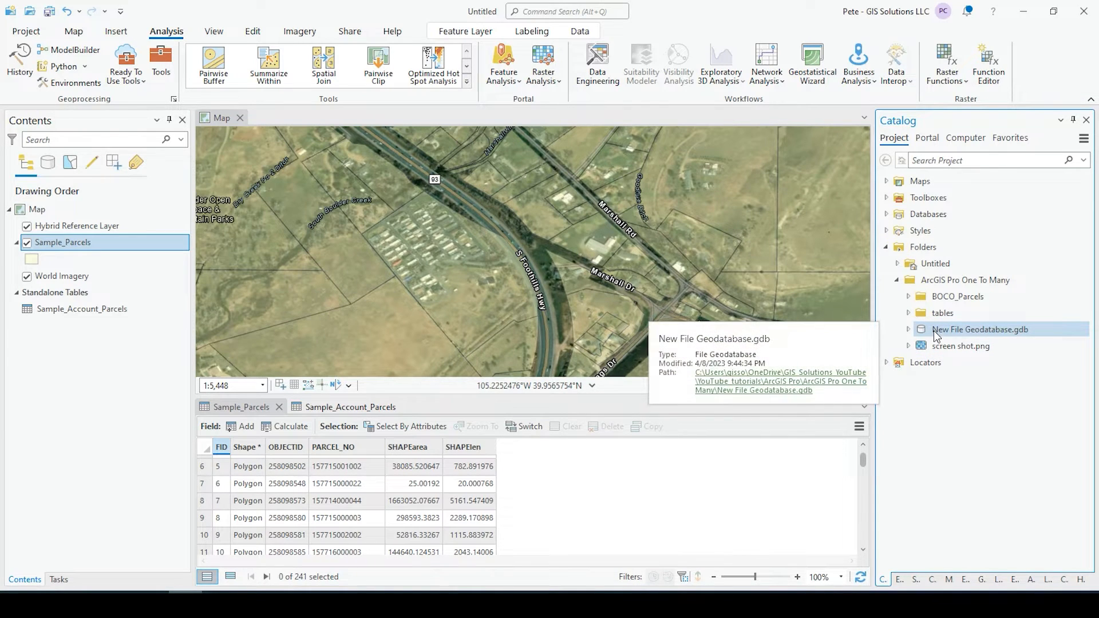
Import Sample_Parcels into New File Geodatabase.gdb via Feature Class To Geodatabase.
right_click(981, 329)
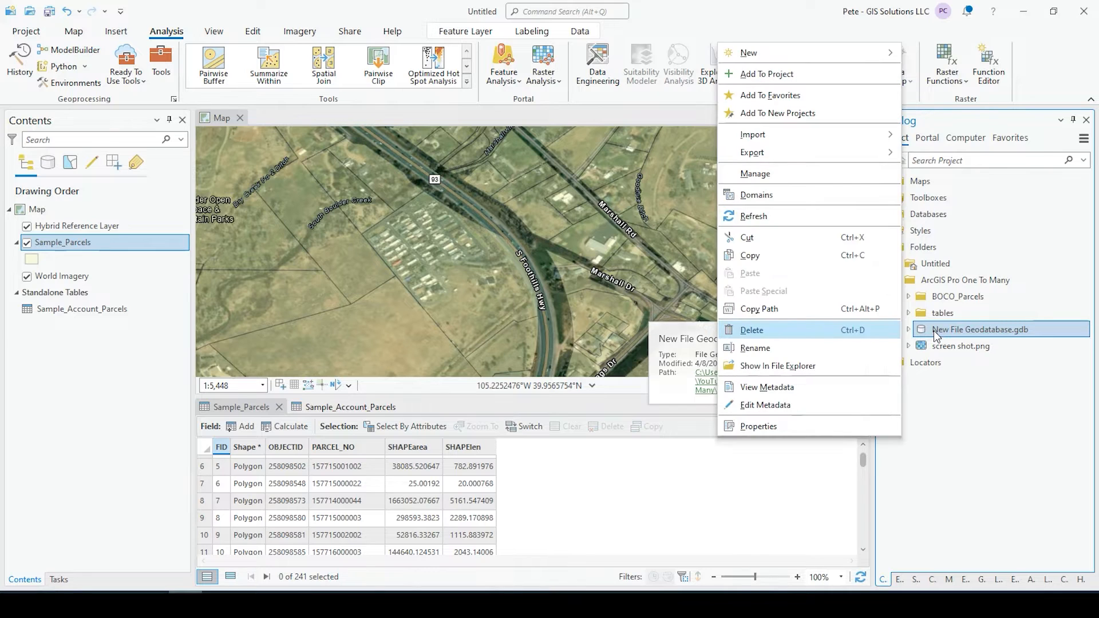
mouse_move(782, 134)
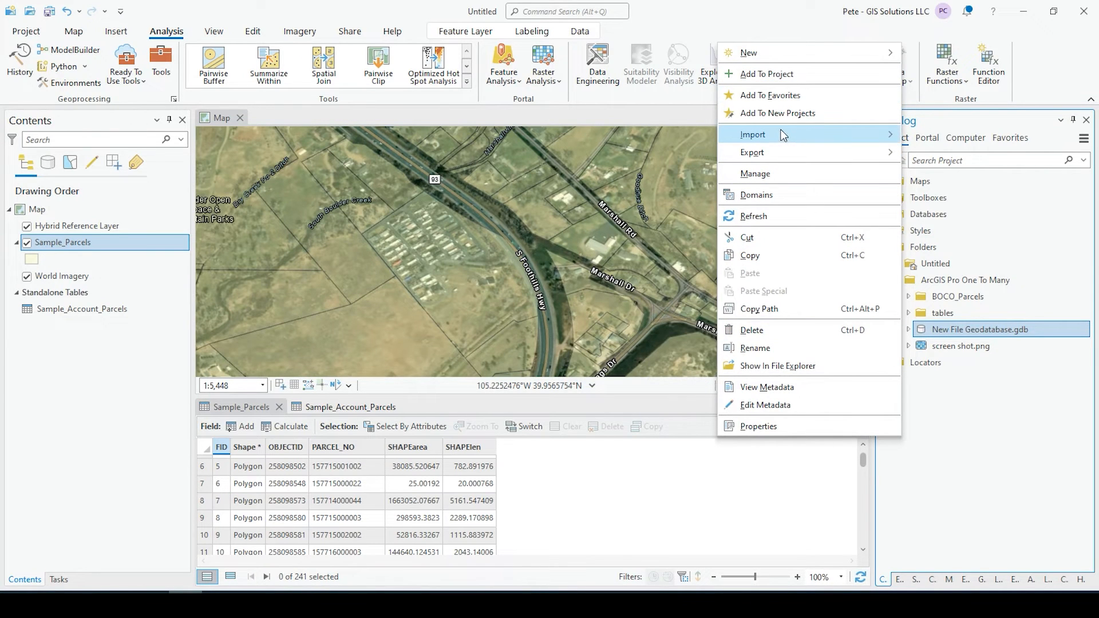
click(752, 134)
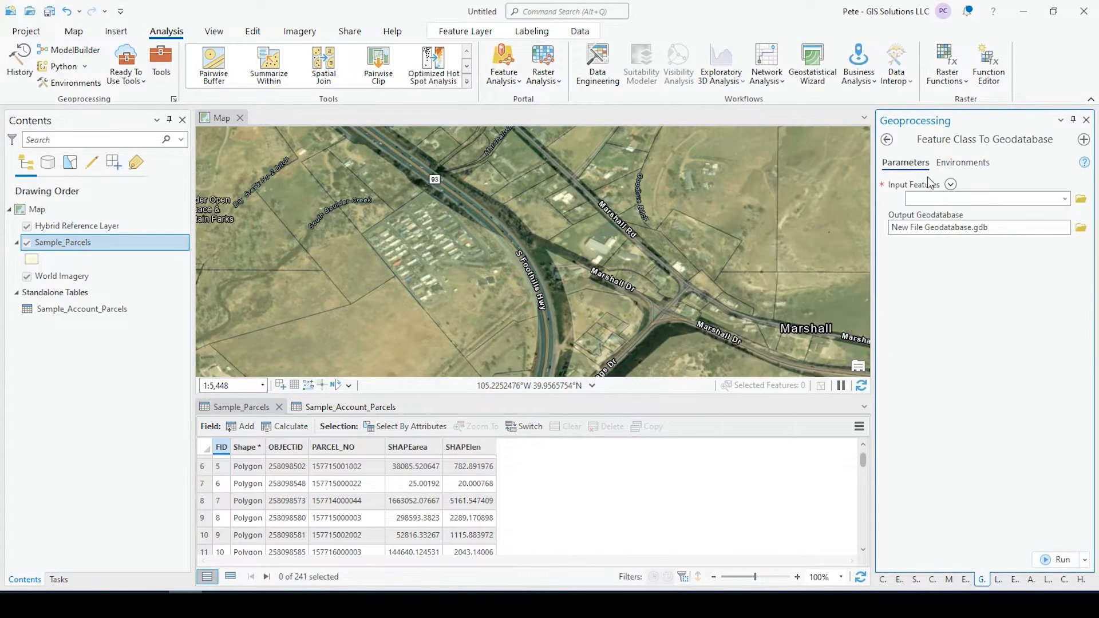
click(1063, 198)
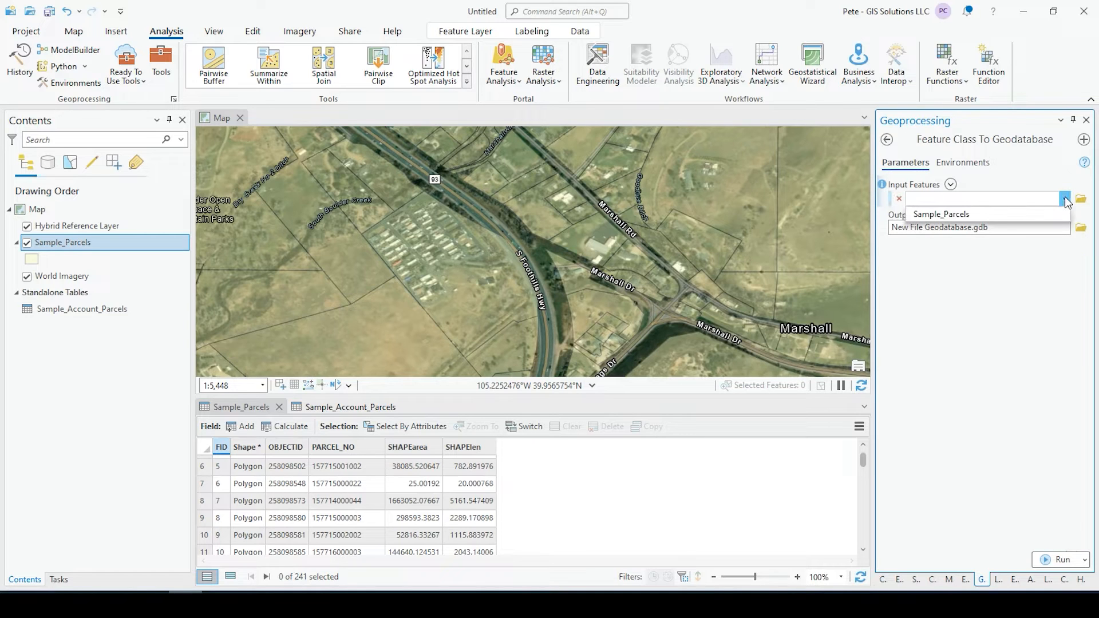
click(941, 214)
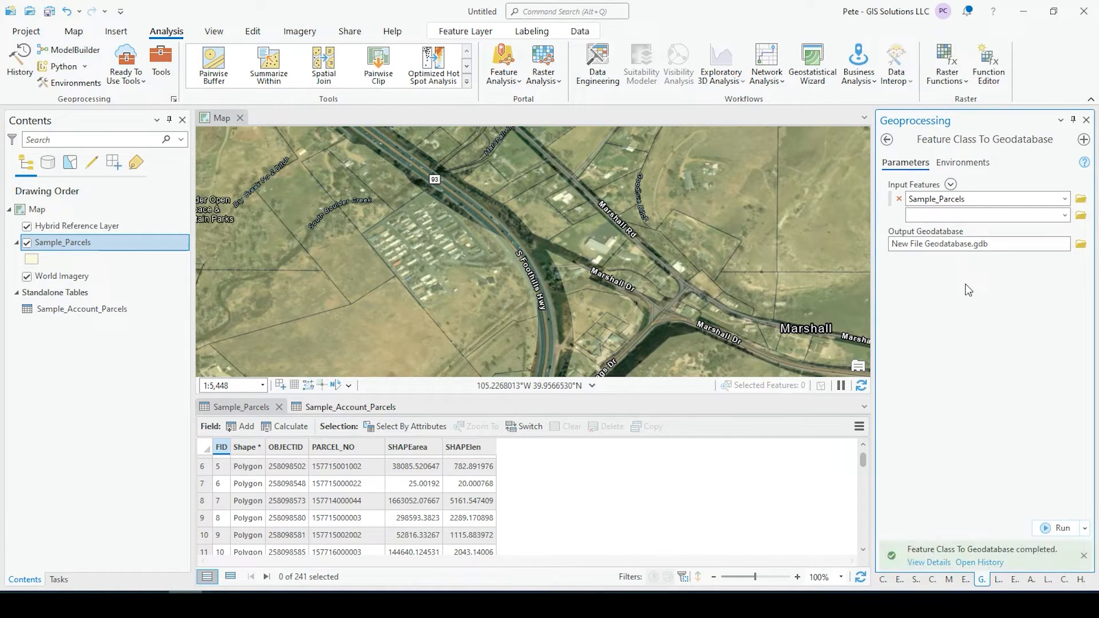
click(886, 140)
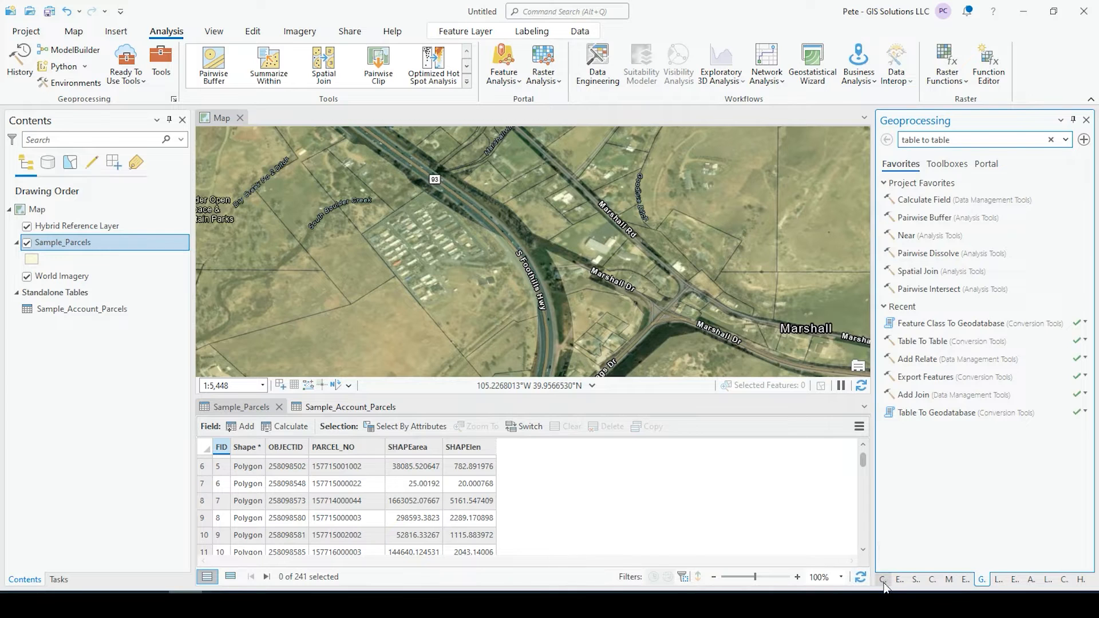
Copy the Sample_Account_Parcels table into New File Geodatabase.gdb with Table To Geodatabase.
right_click(995, 329)
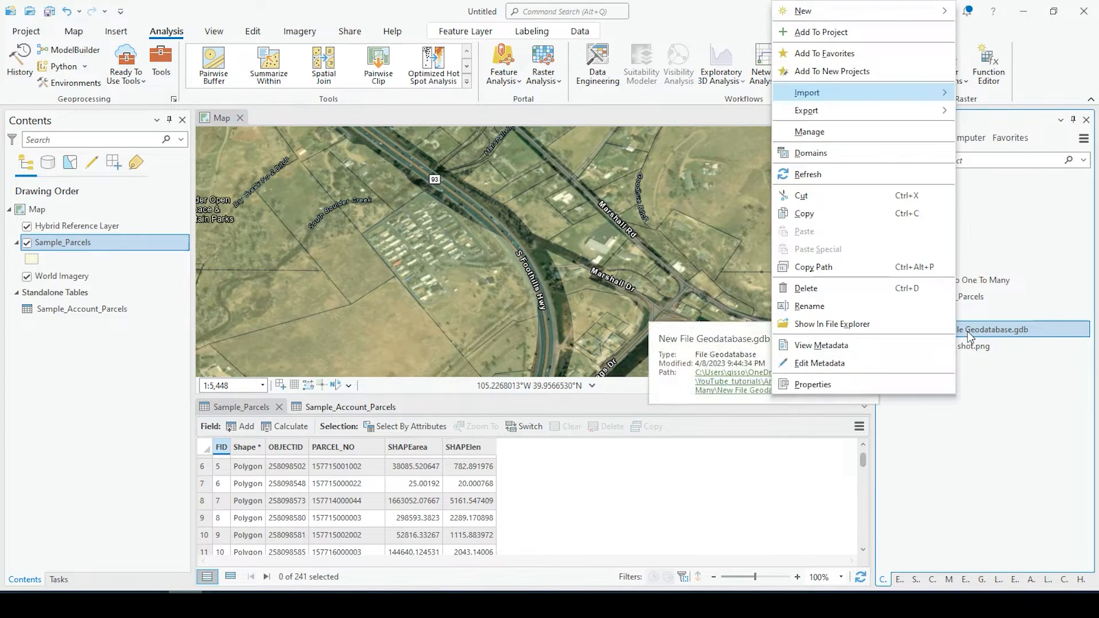
mouse_move(807, 92)
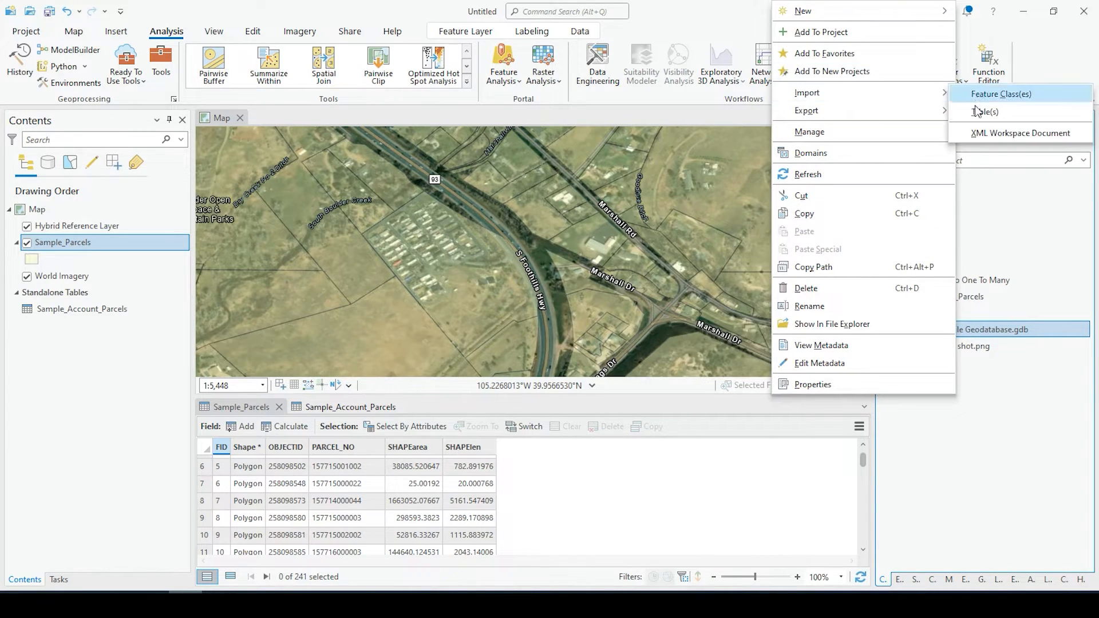
click(986, 111)
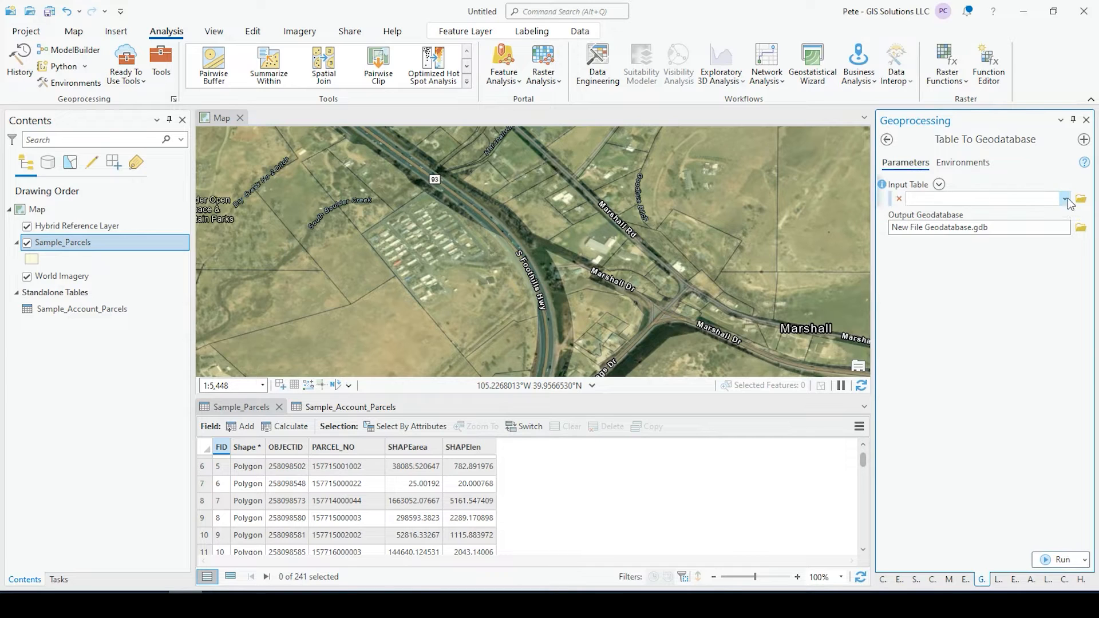
click(1064, 199)
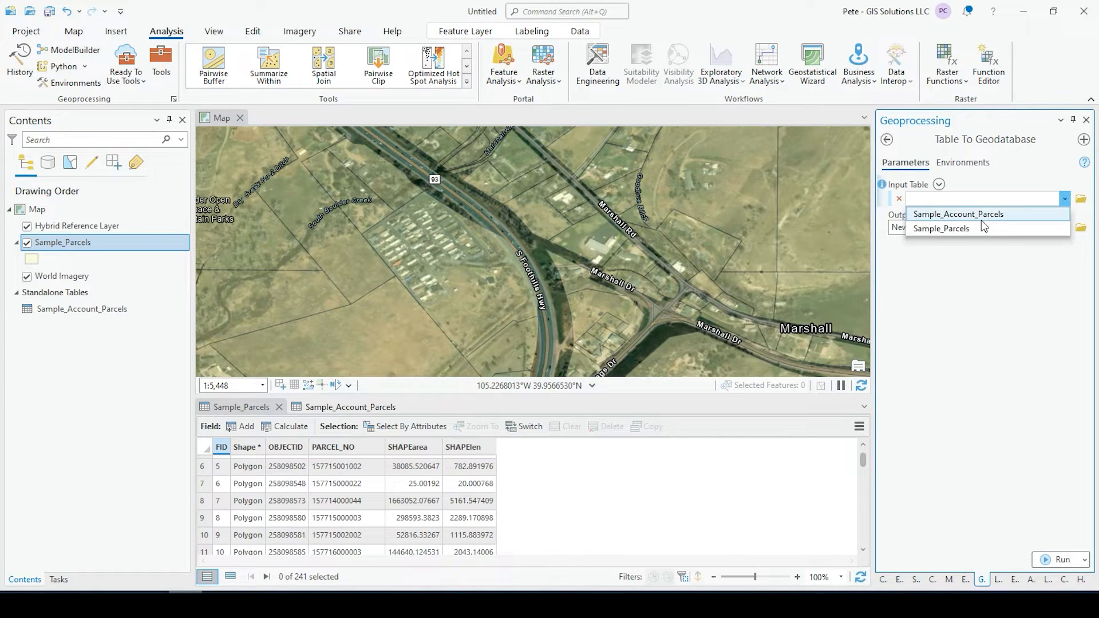
click(959, 214)
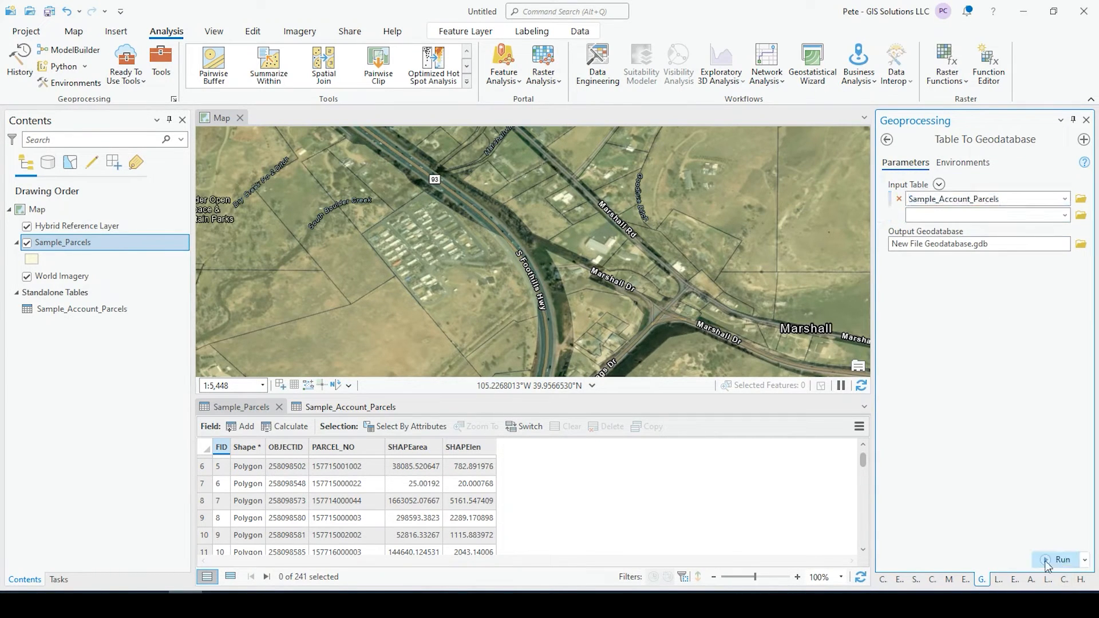
click(1062, 559)
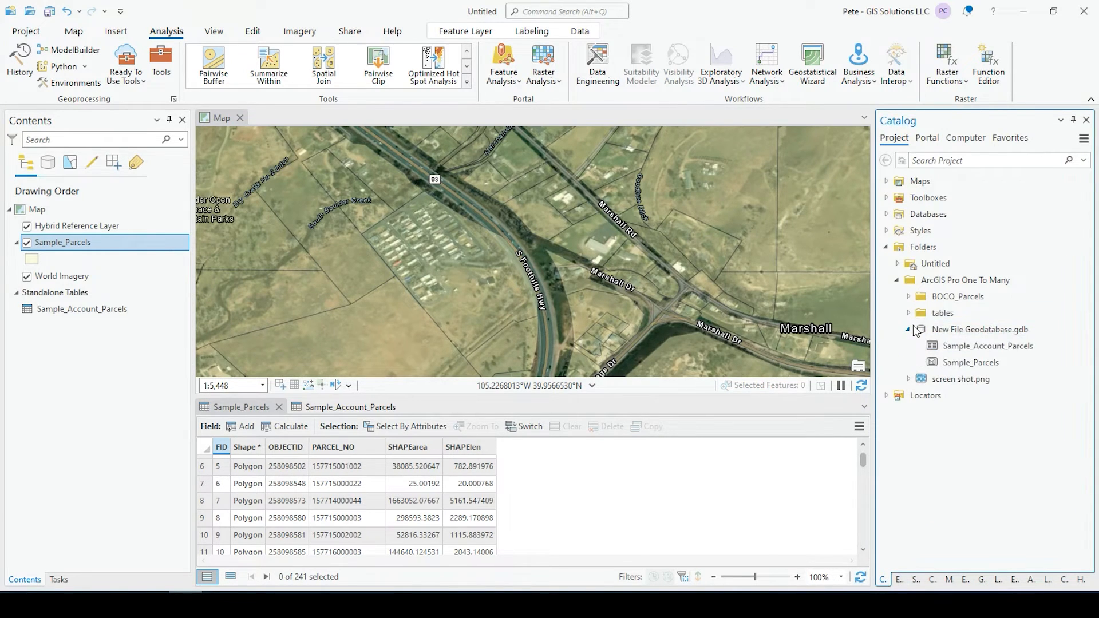
mouse_move(969, 361)
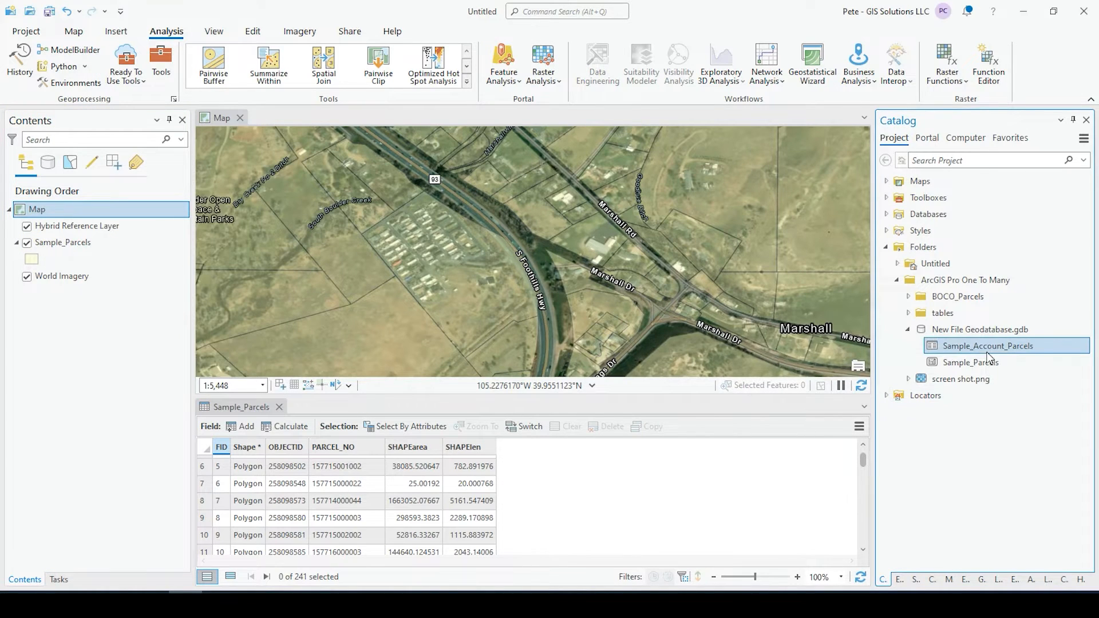
Add the geodatabase Sample_Account_Parcels table and Sample_Parcels feature class to the current map.
right_click(989, 346)
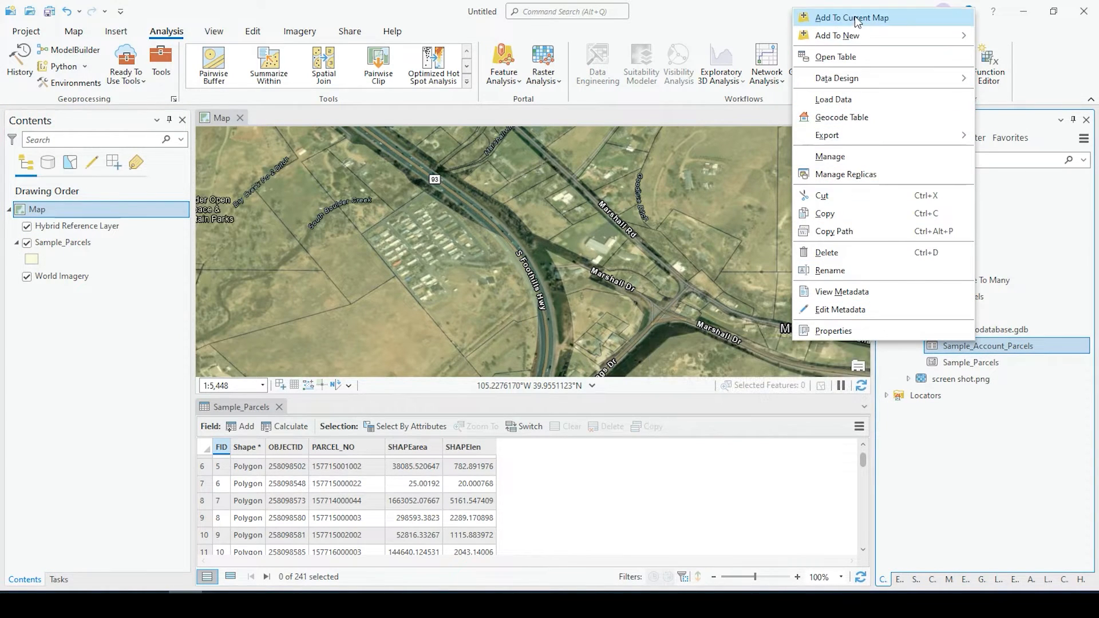
click(852, 17)
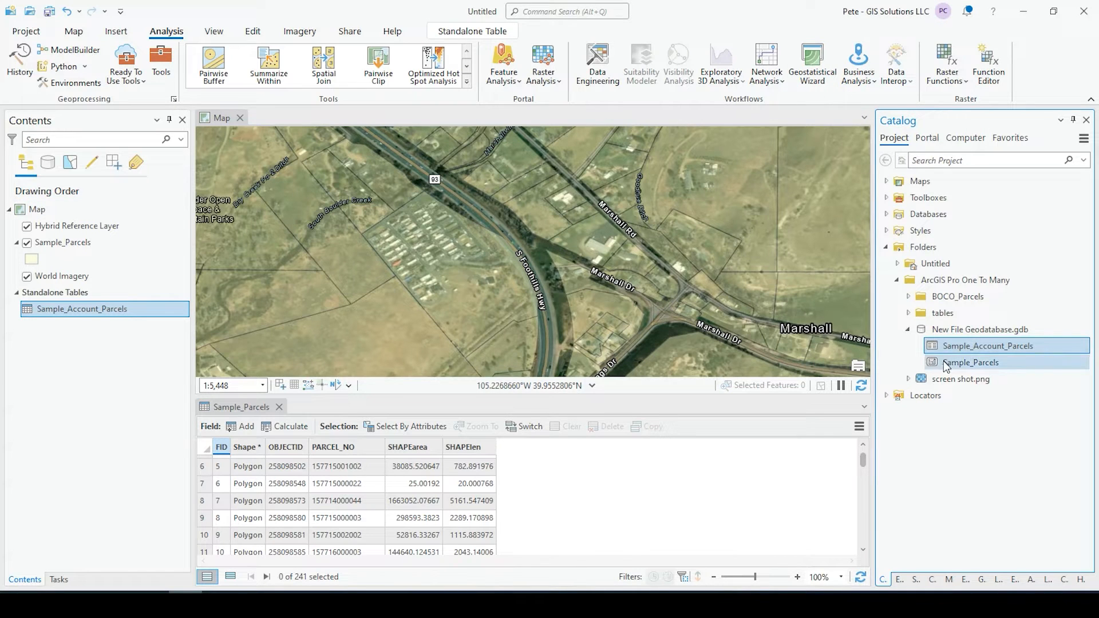
right_click(971, 363)
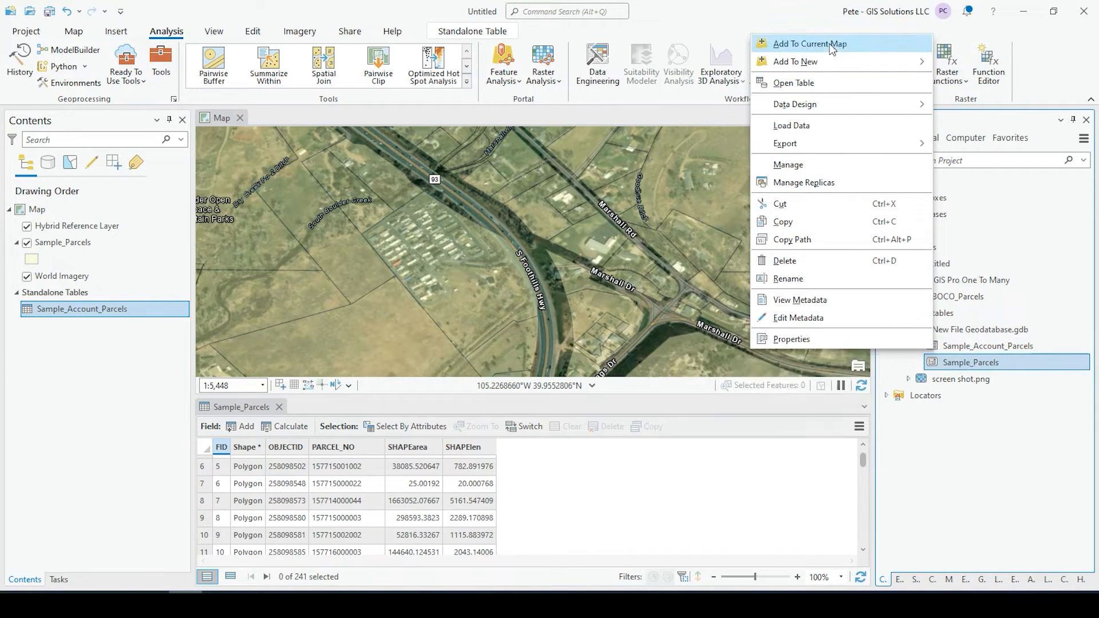
click(811, 44)
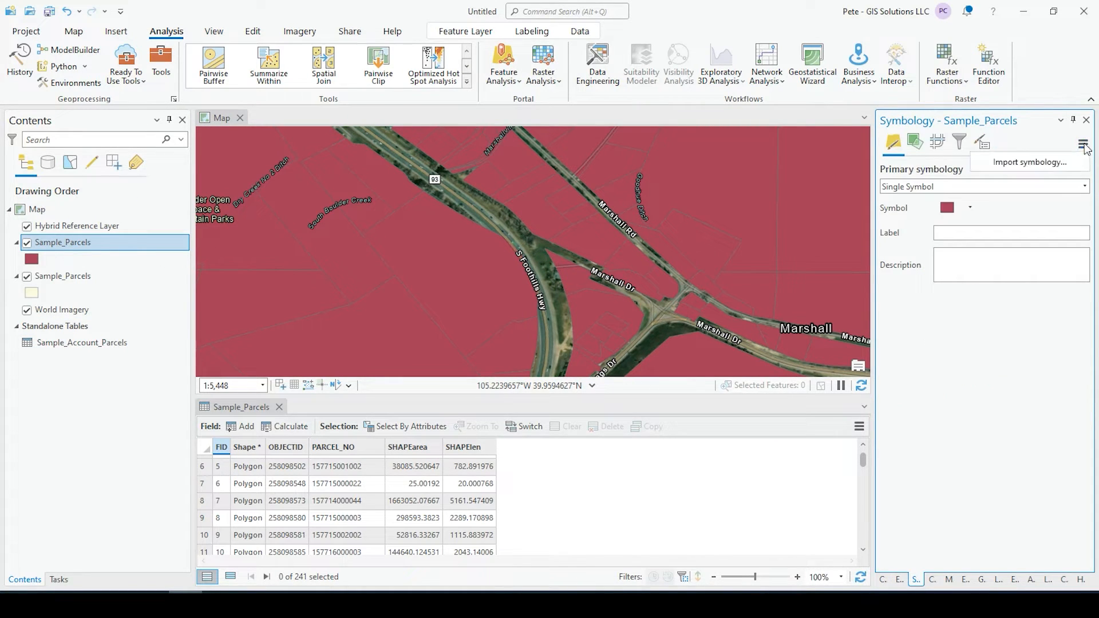
Import symbology onto the new Sample_Parcels layer using Sample_Parcels:2 as the source.
click(1030, 161)
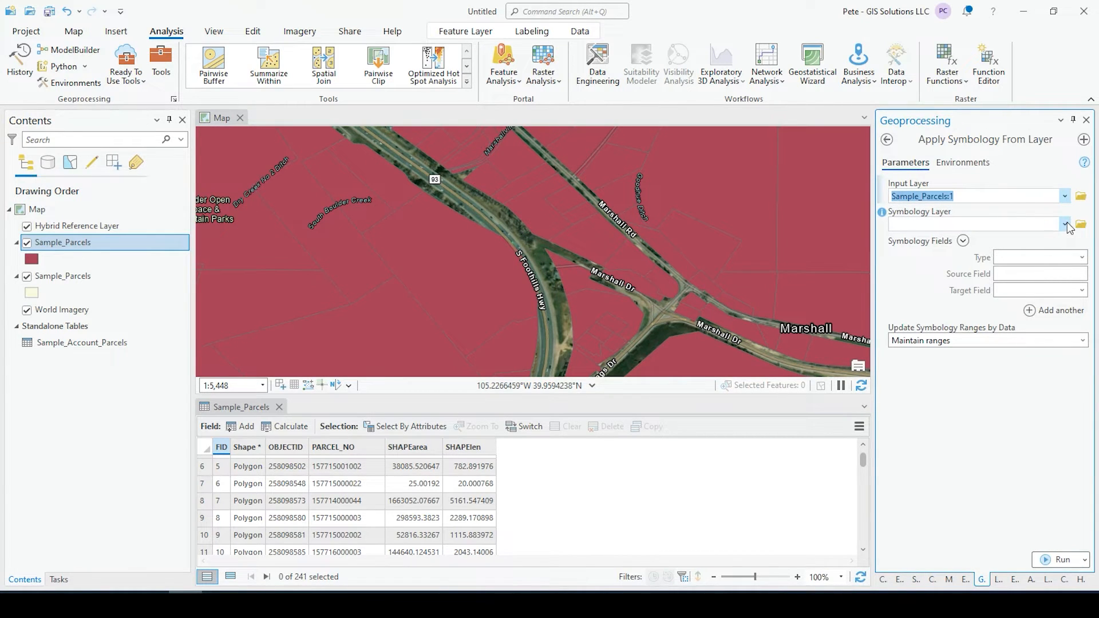
click(1065, 225)
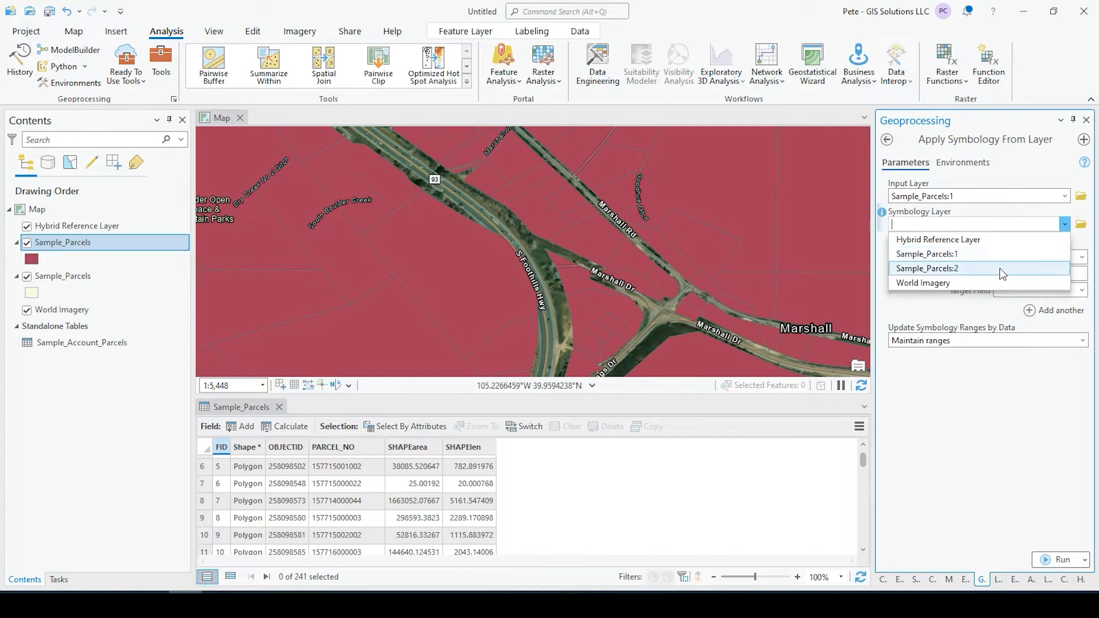
click(927, 268)
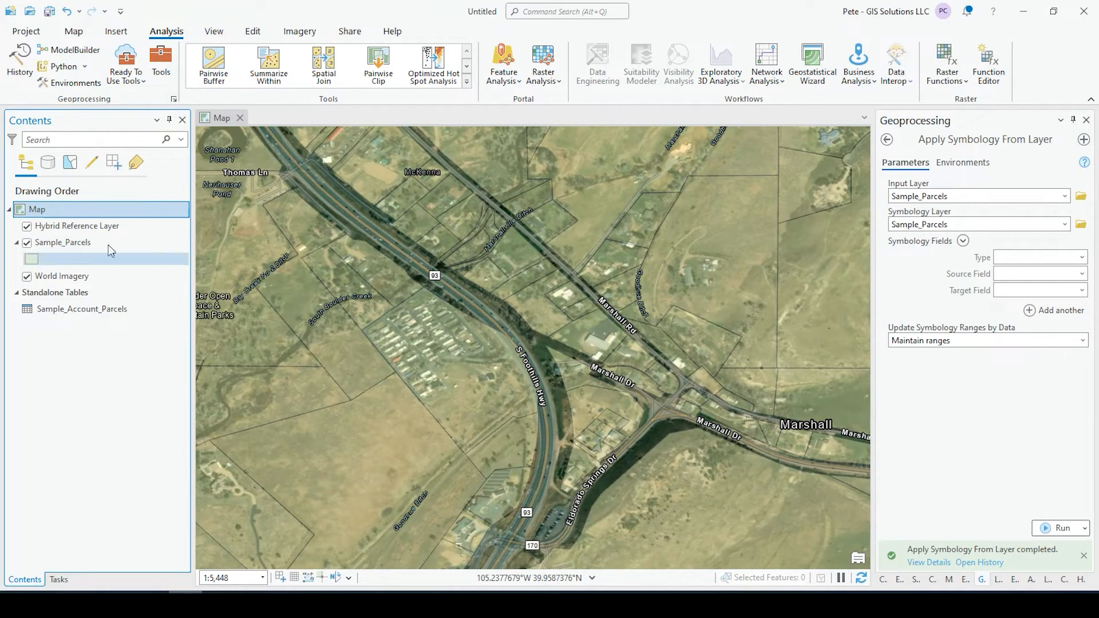
Bring up the layer options for the remaining Sample_Parcels layer.
right_click(62, 242)
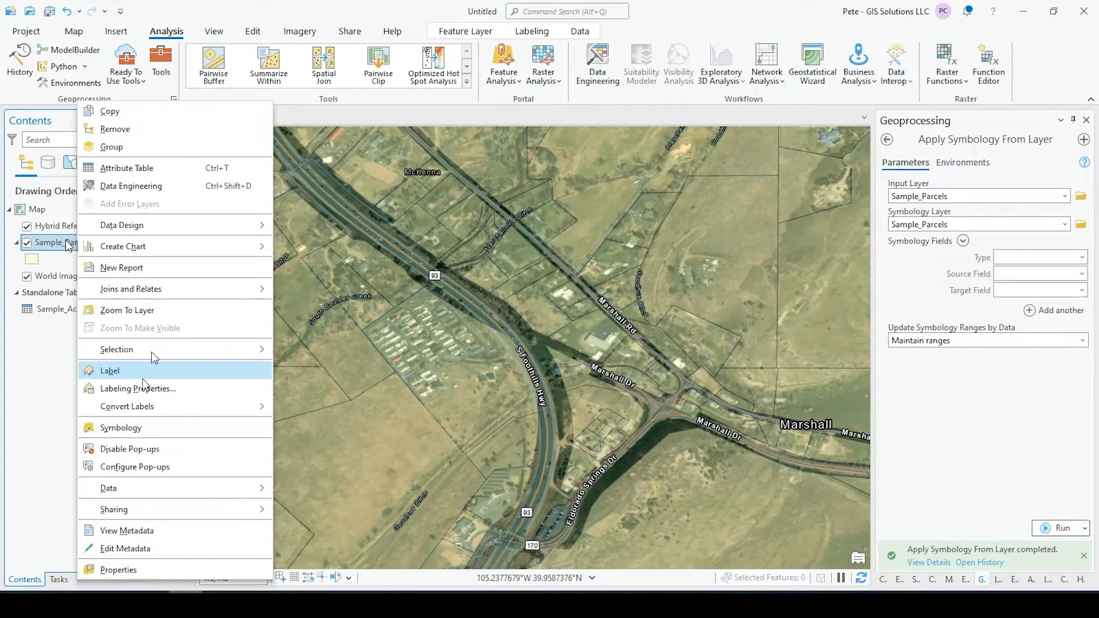
Add a join from Sample_Parcels PARCEL_NO to Sample_Account_Parcels PARCELNO.
click(110, 370)
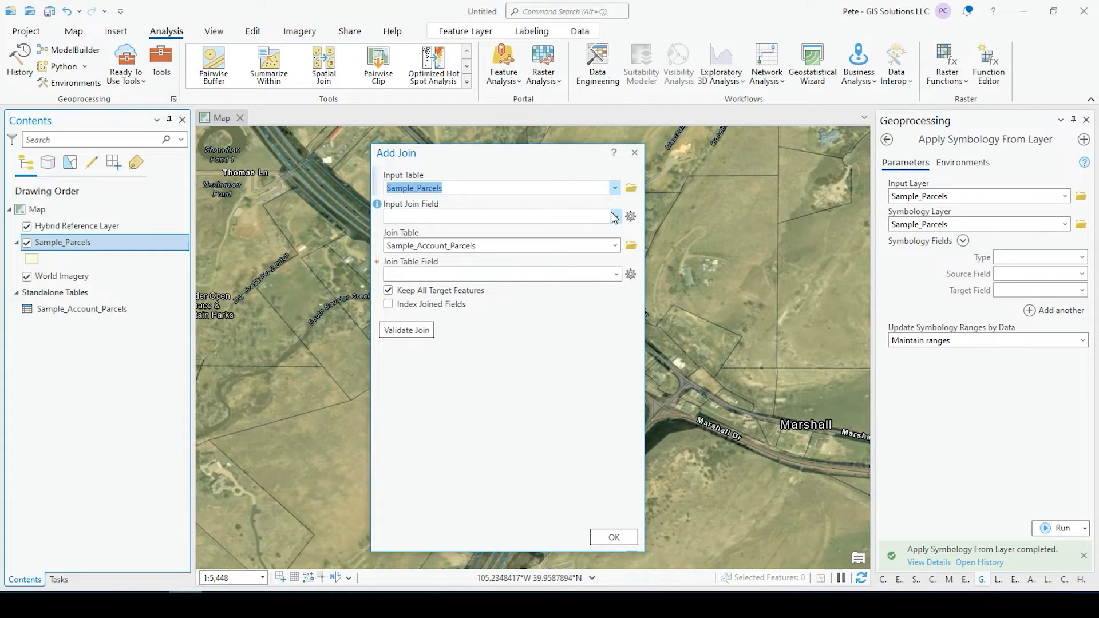
click(615, 216)
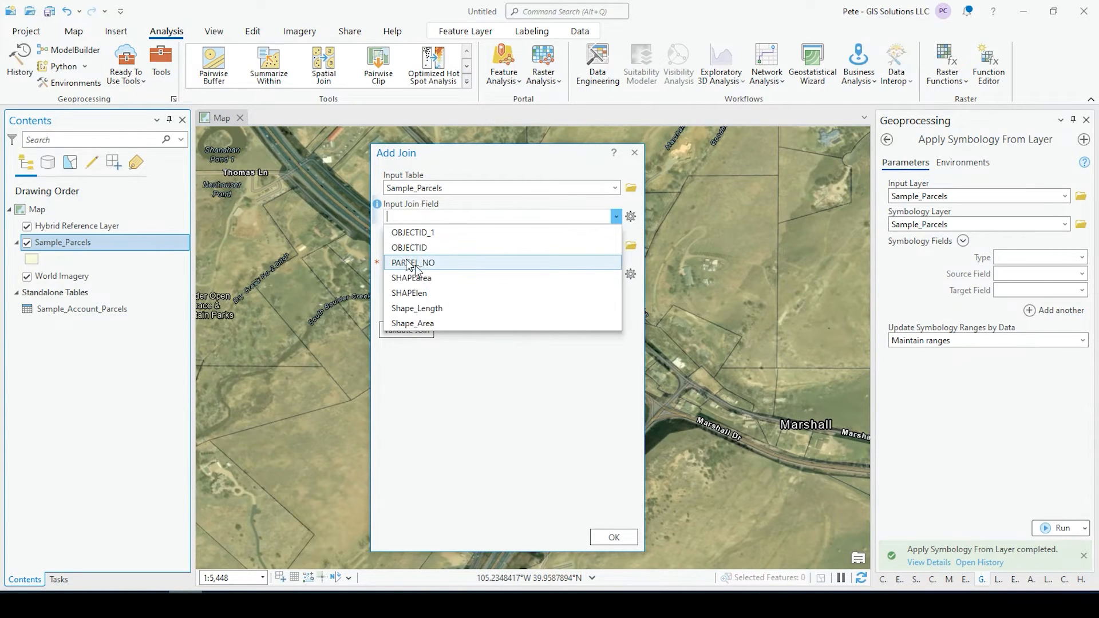
click(414, 262)
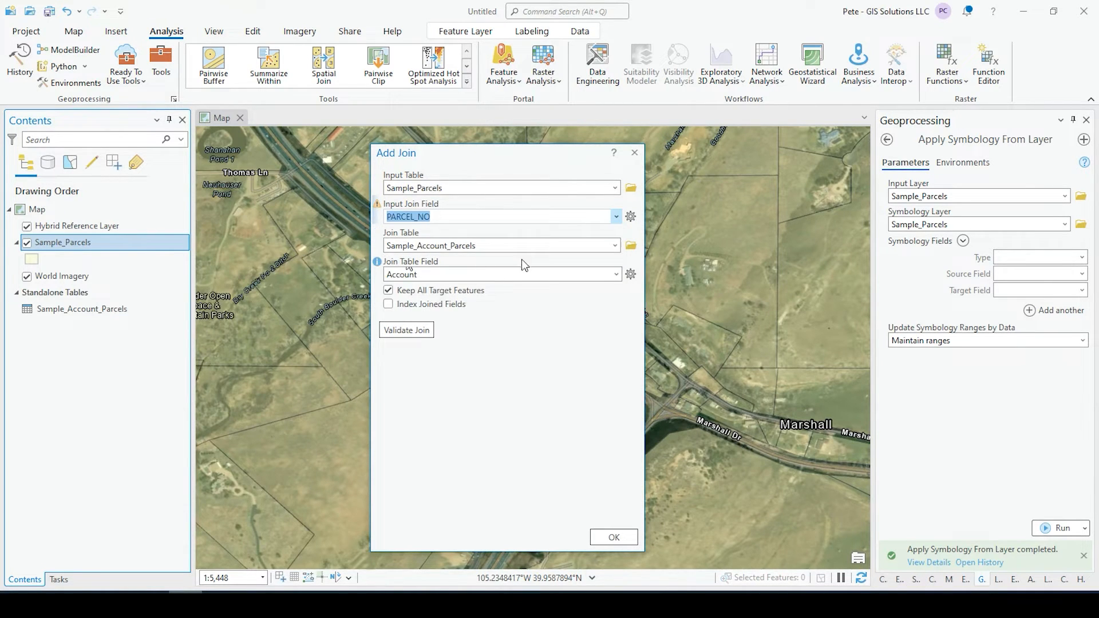
click(615, 274)
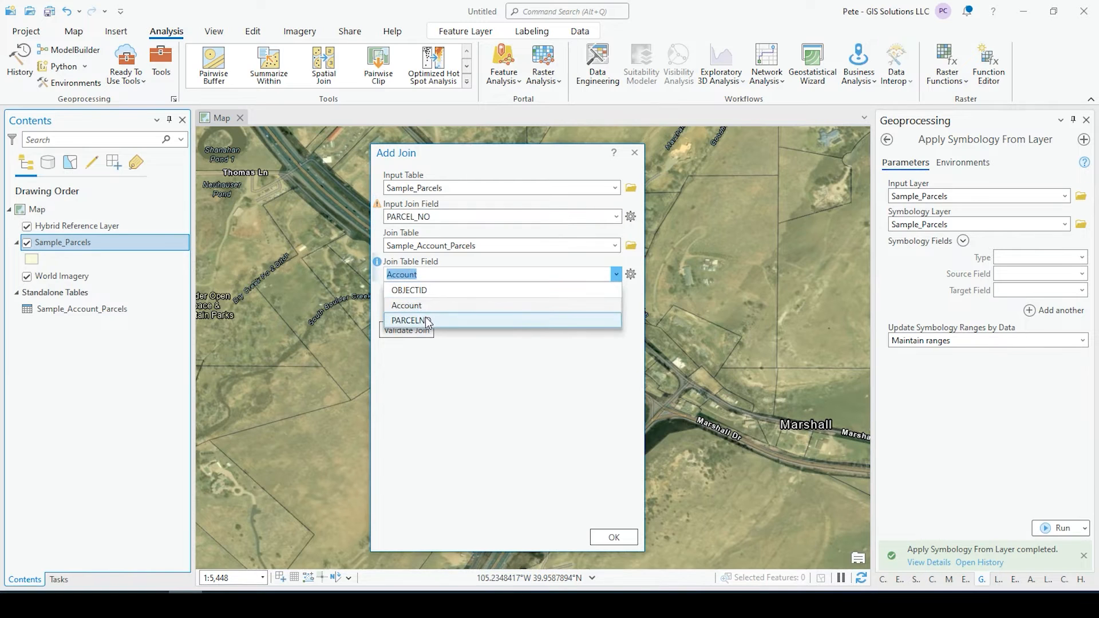
click(410, 321)
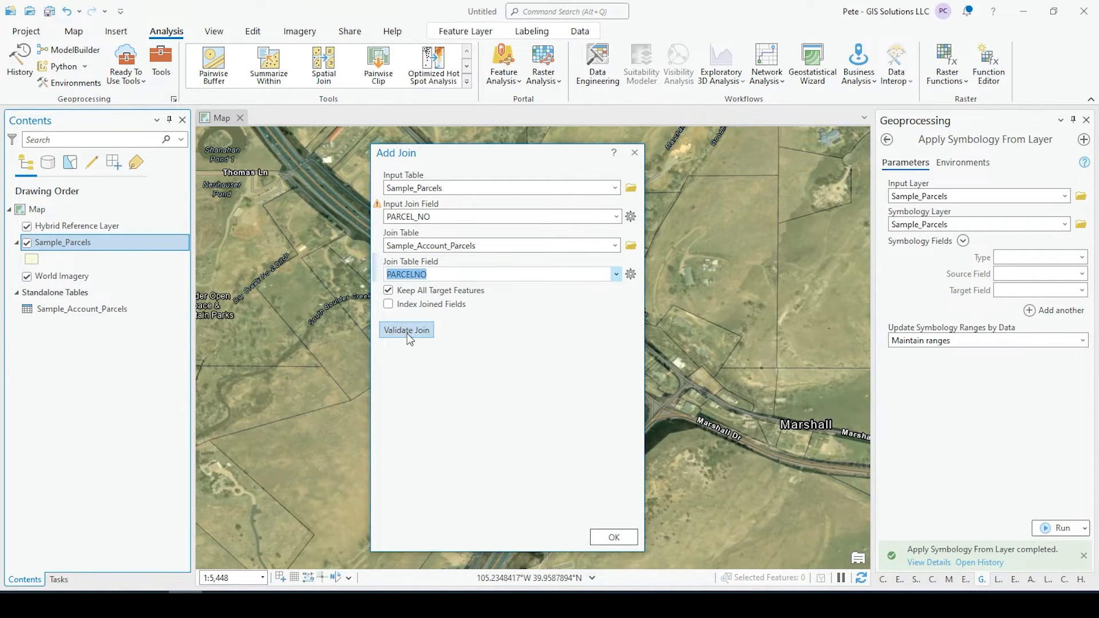
Validate the join, confirming a one-to-many match of 61 records, and apply it.
click(406, 329)
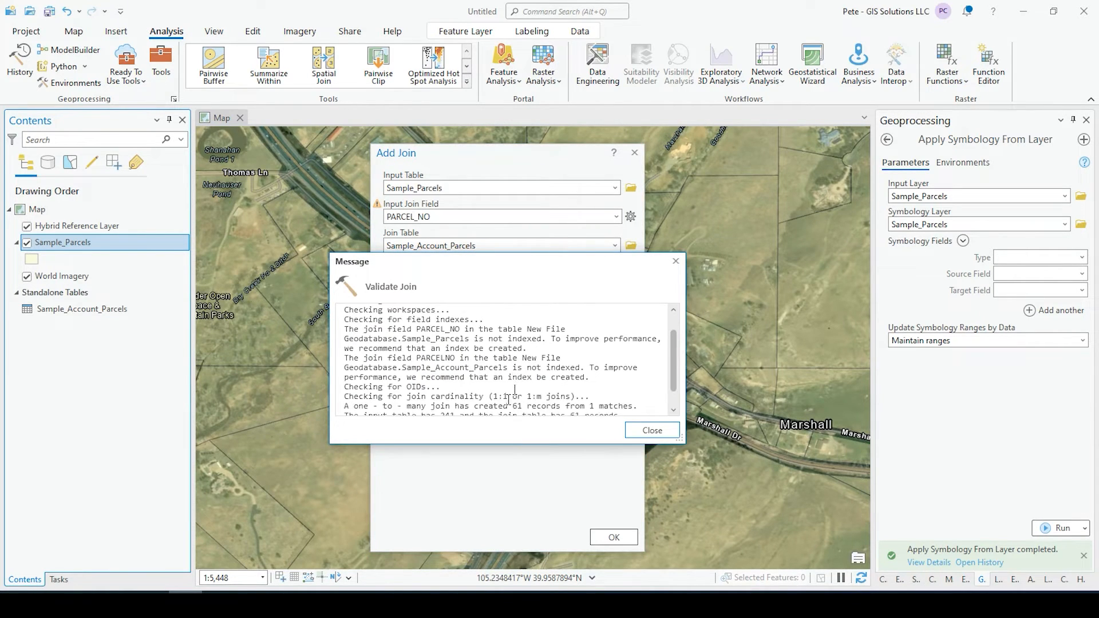
scroll(down, 3)
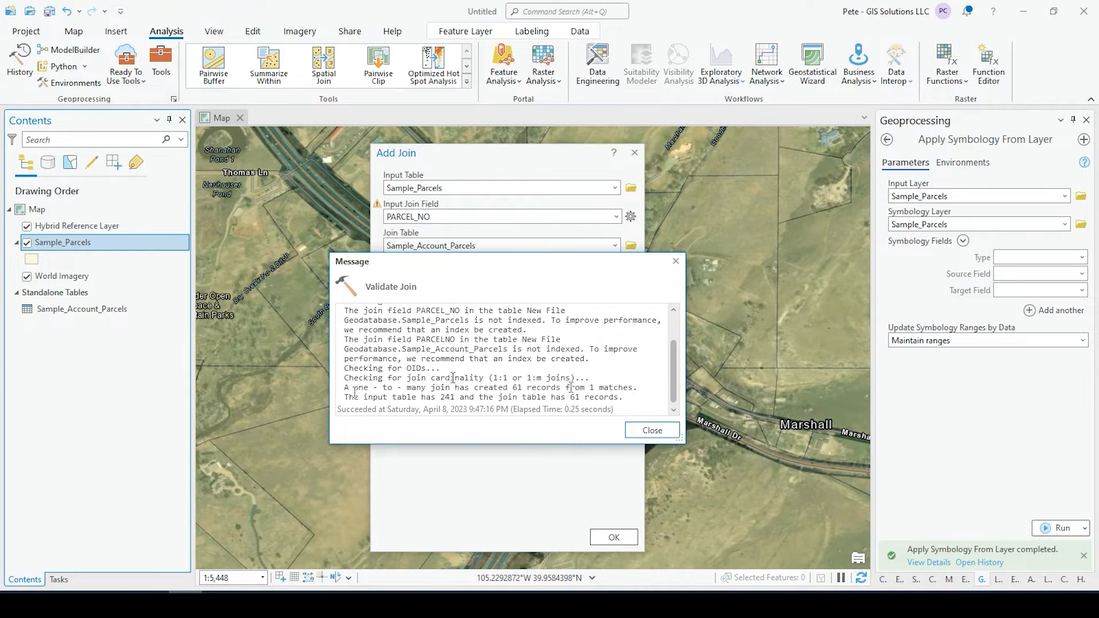
mouse_move(616, 389)
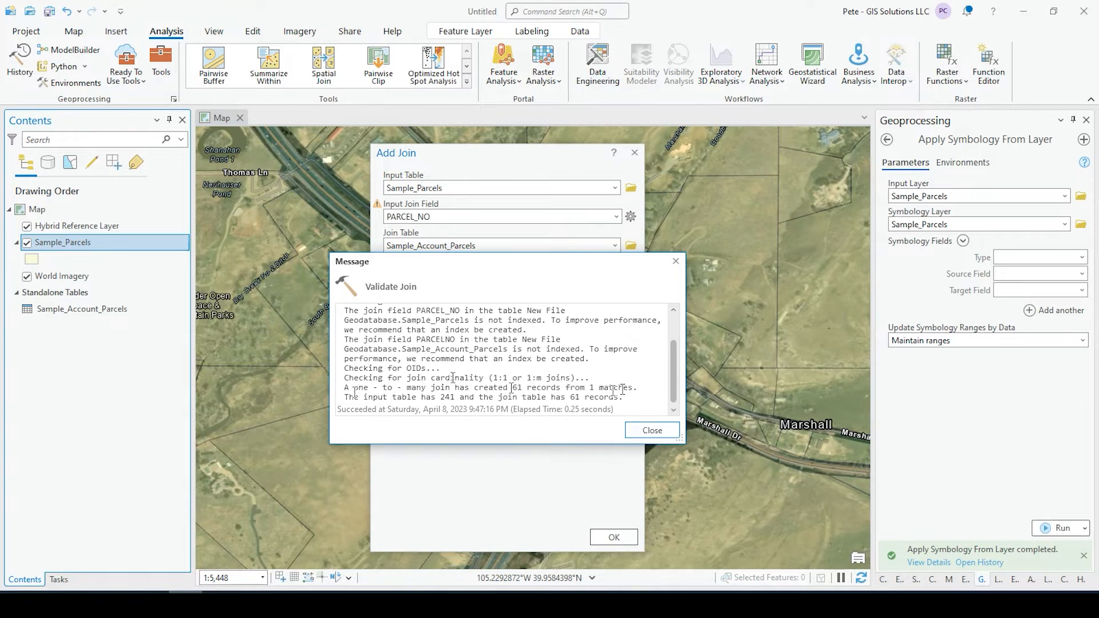
double_click(517, 388)
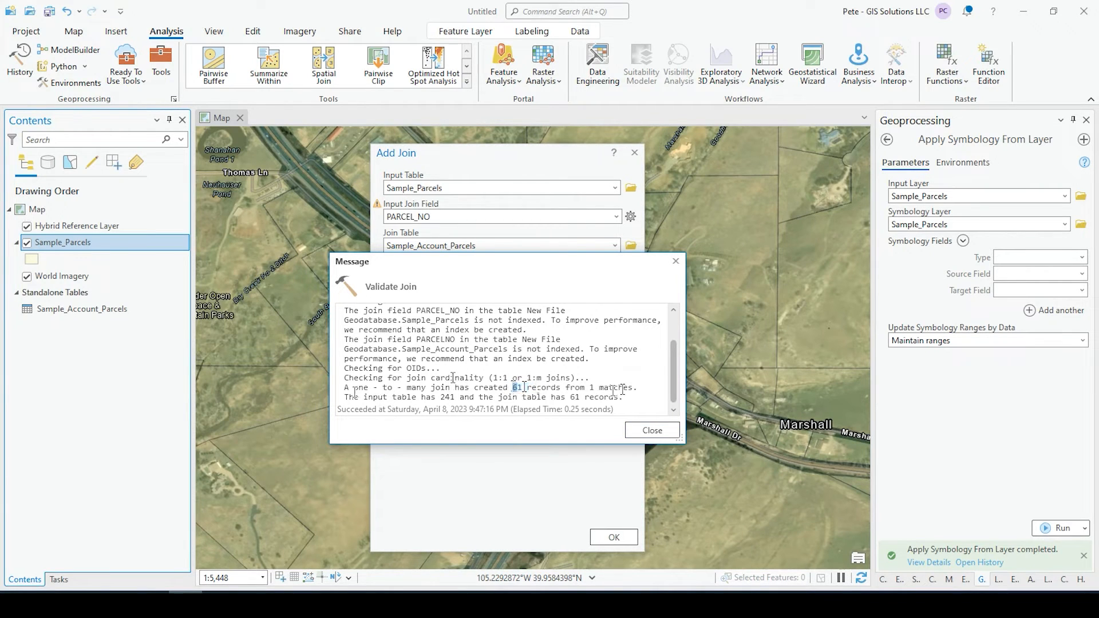
click(650, 430)
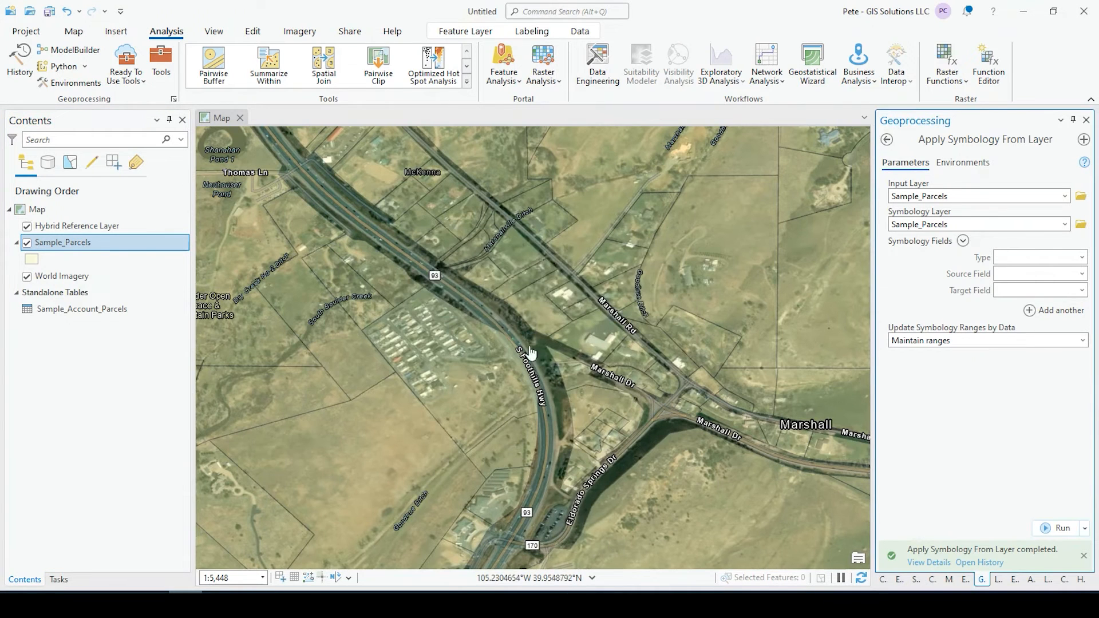
Identify a parcel with Explore and browse through its 61 joined account records.
click(74, 31)
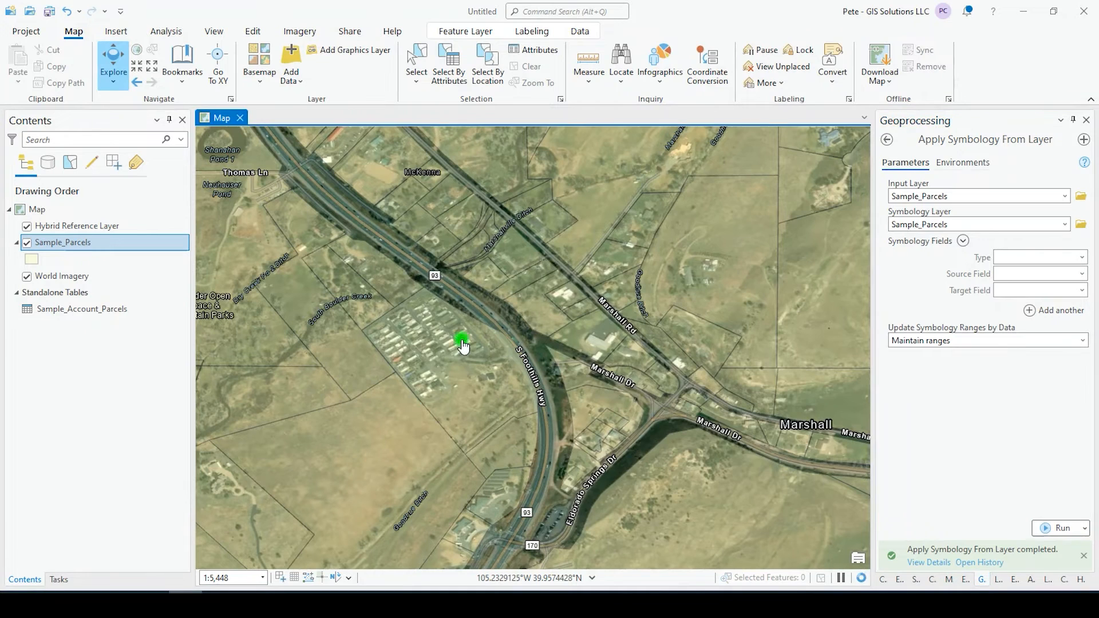
click(462, 340)
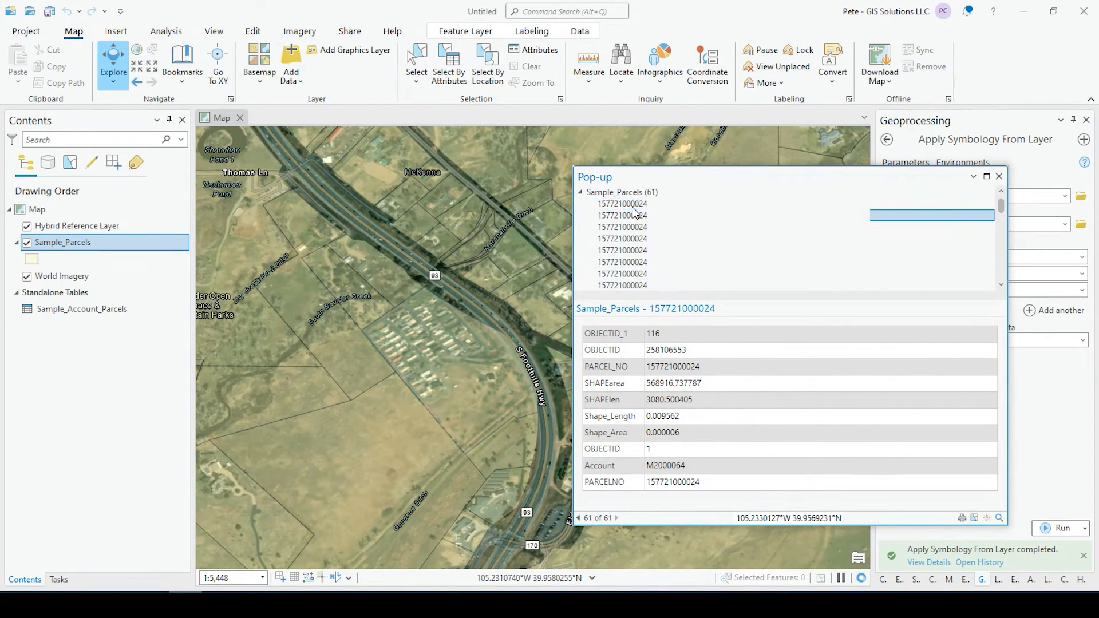
click(621, 264)
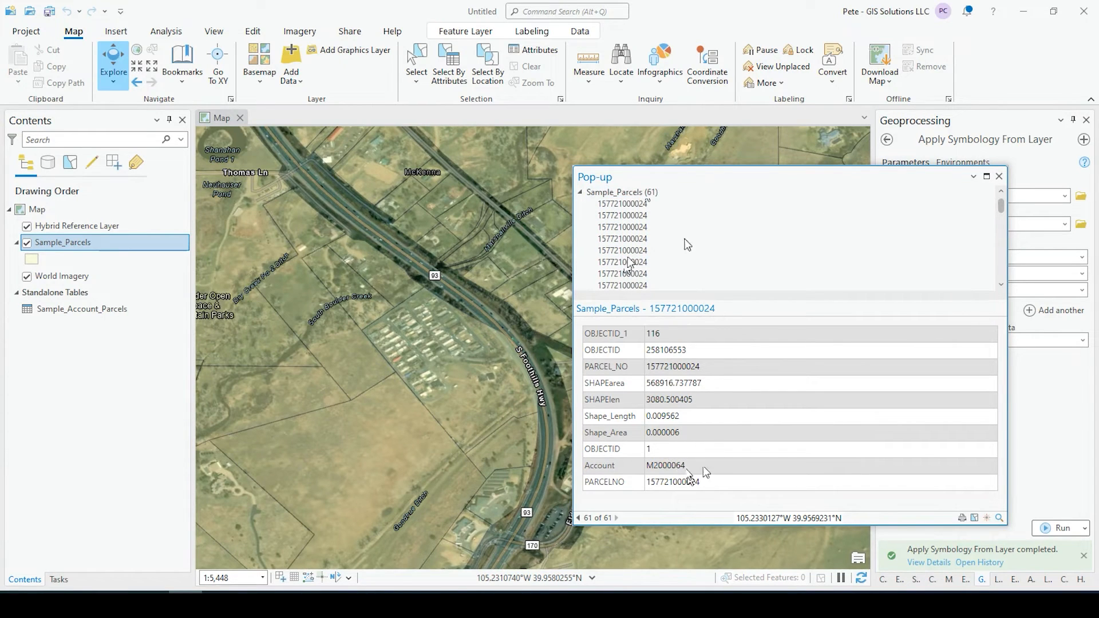
click(622, 251)
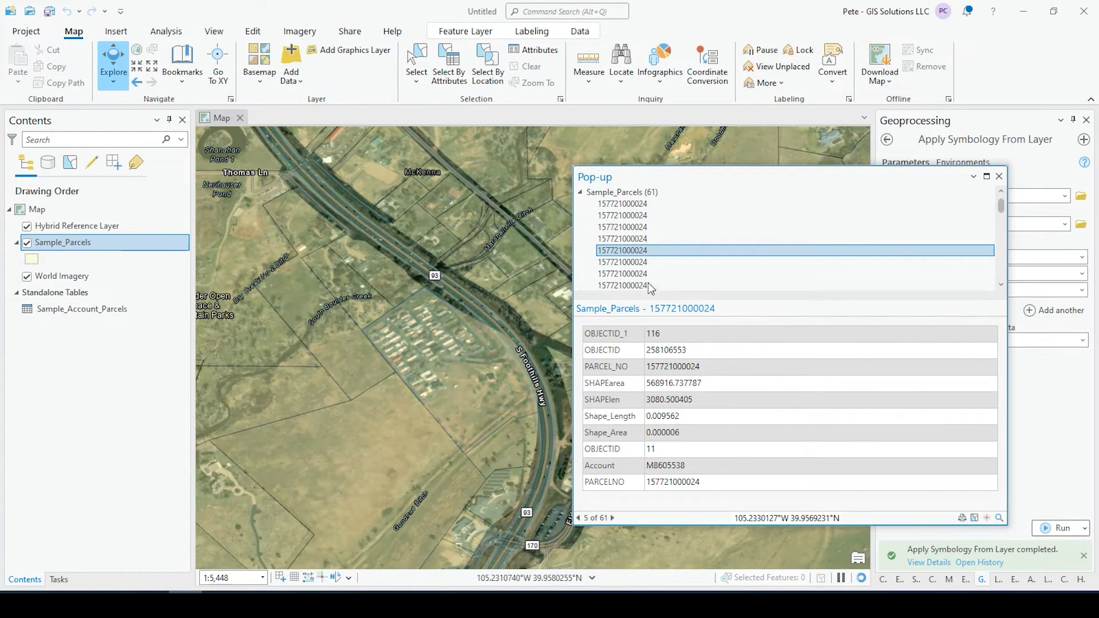
click(622, 274)
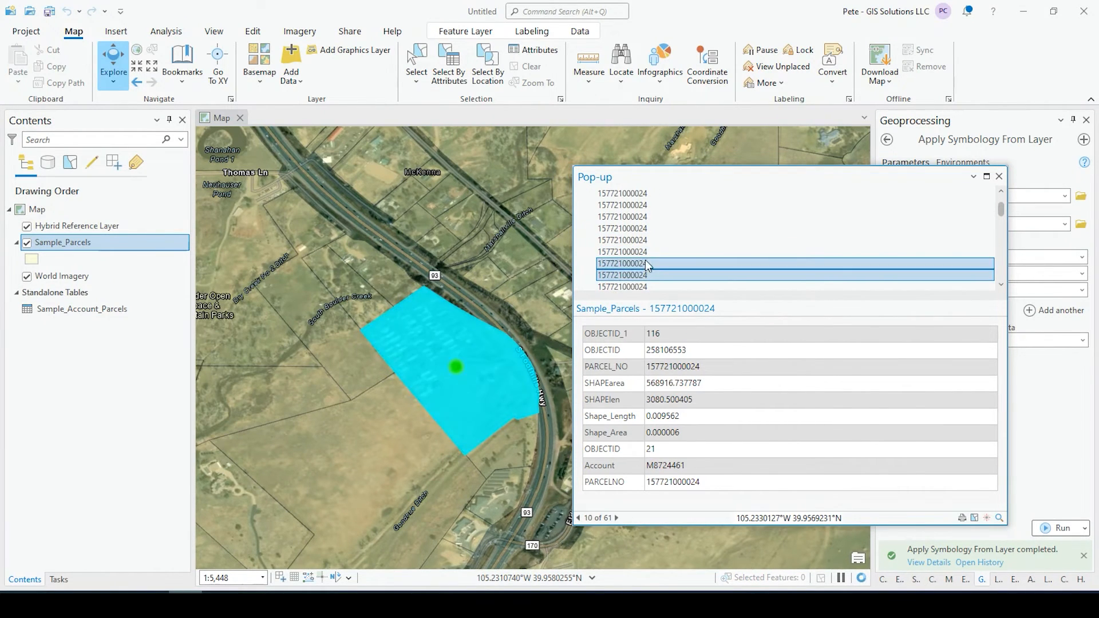
click(622, 261)
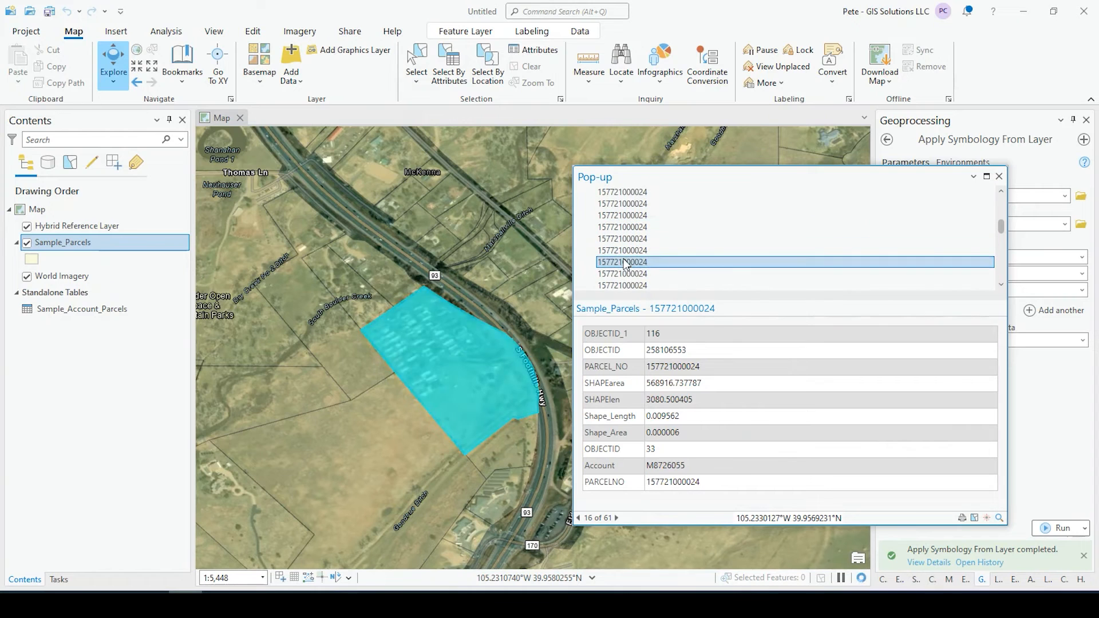
click(998, 177)
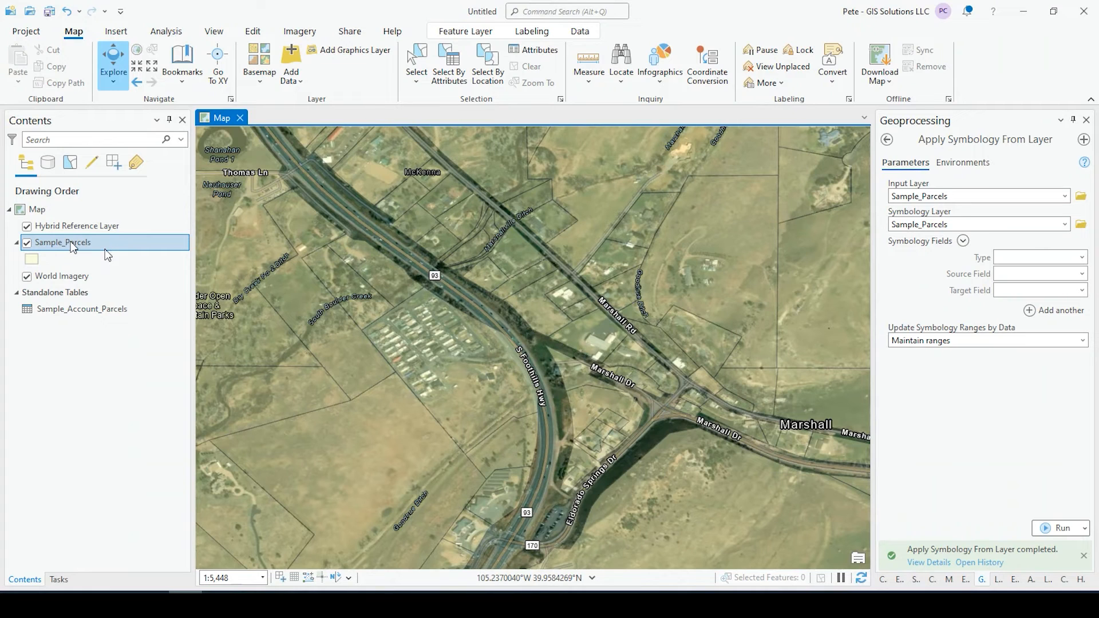
Start Export Features for the Sample_Parcels layer from its Data options.
right_click(63, 242)
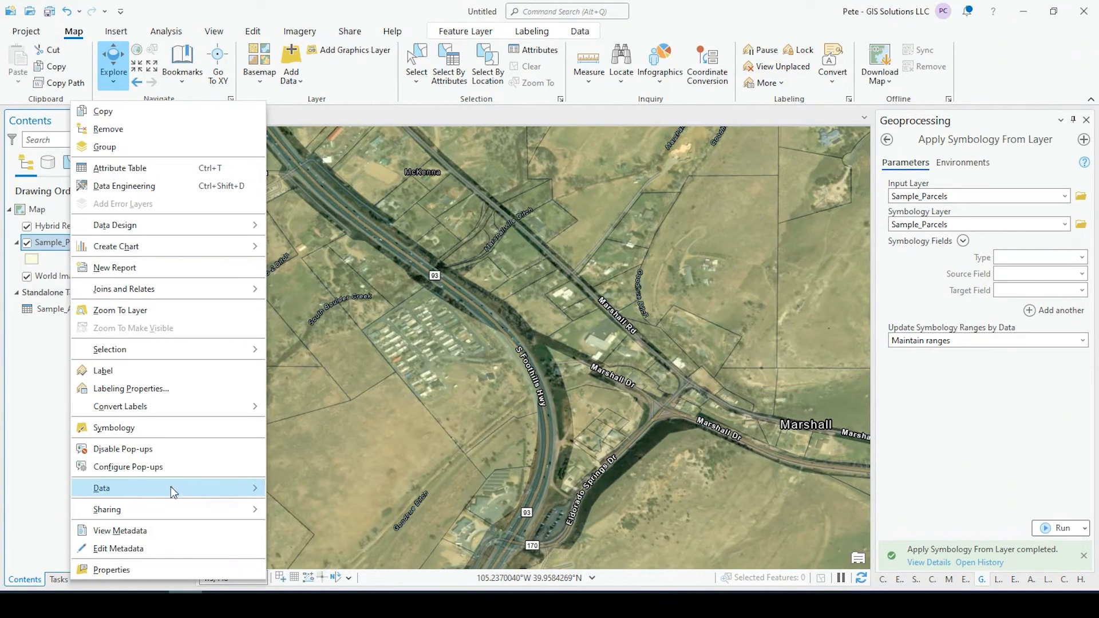
click(101, 488)
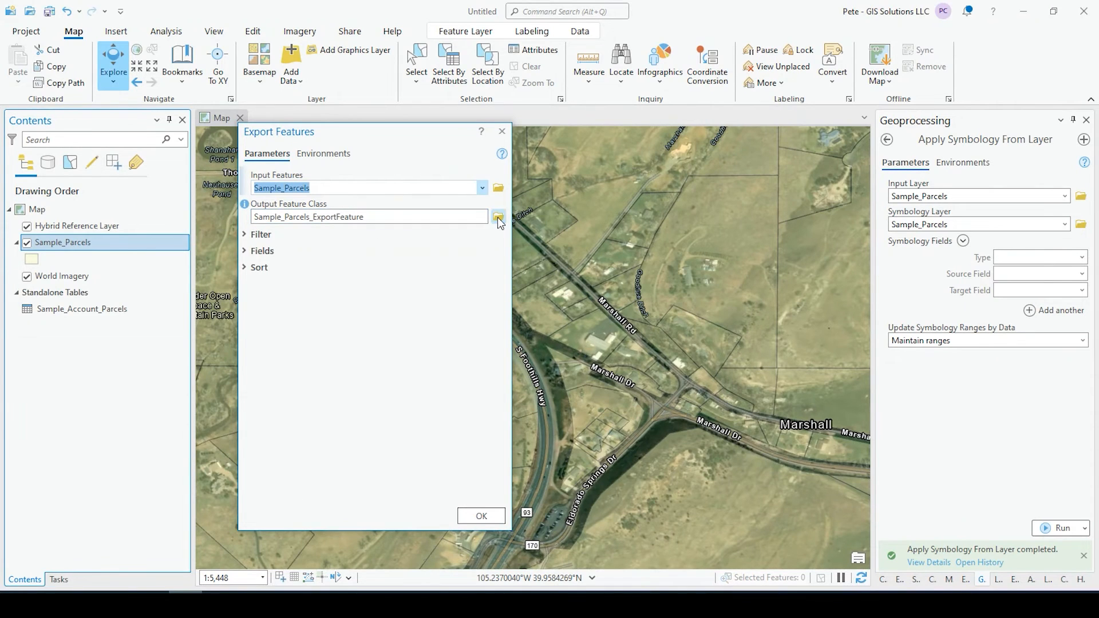
Set the output to Sample_Parcels_one_to_many inside New File Geodatabase.gdb.
click(498, 216)
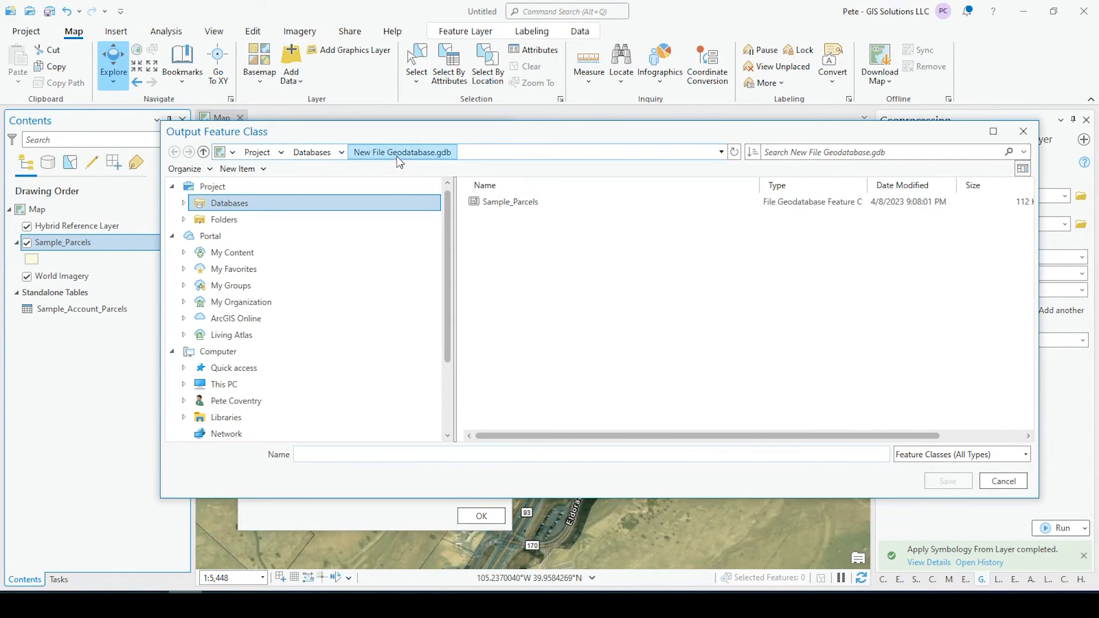
click(203, 152)
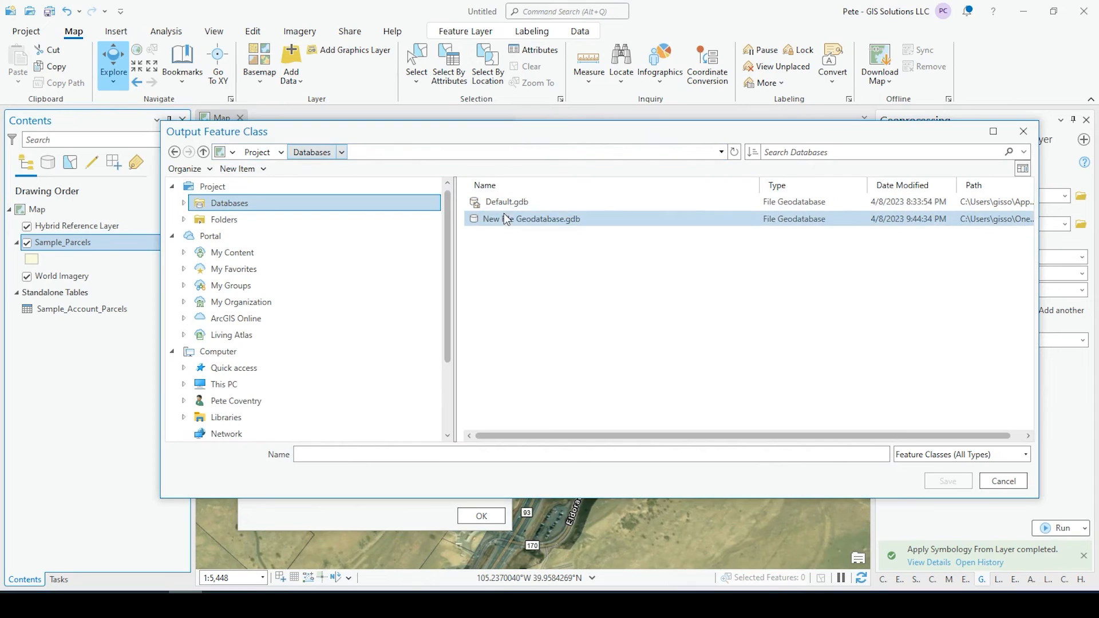
double_click(538, 218)
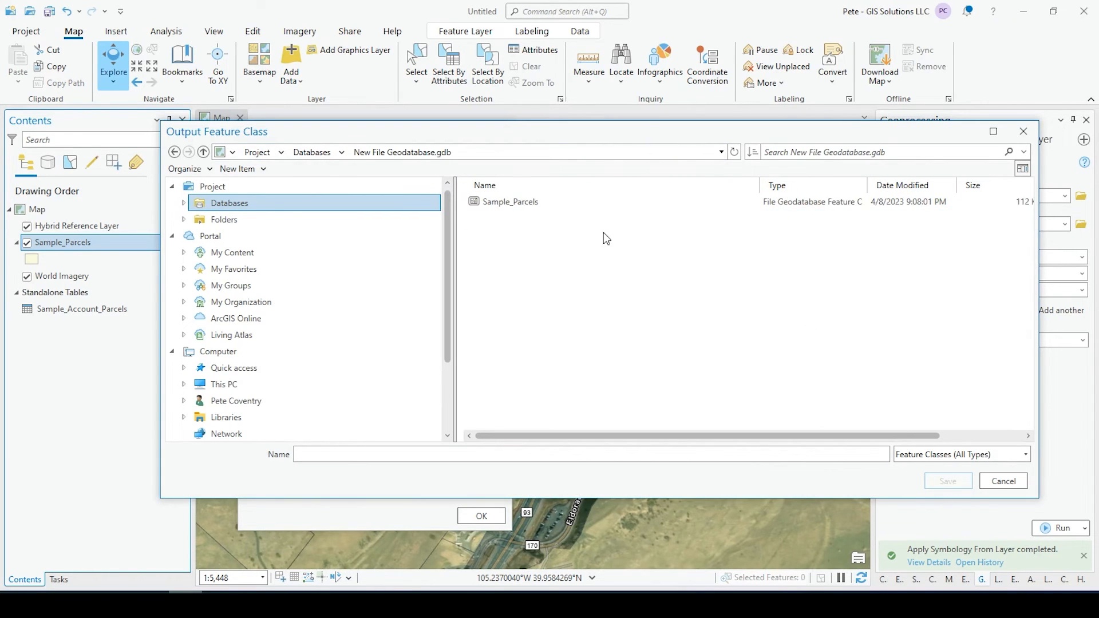
click(510, 201)
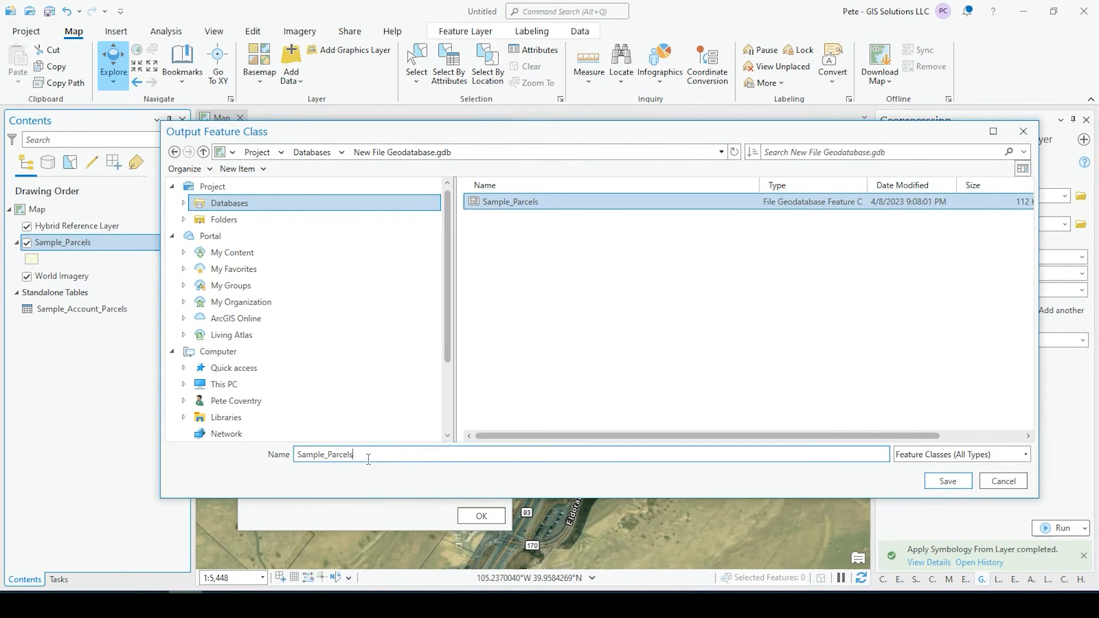
text(_)
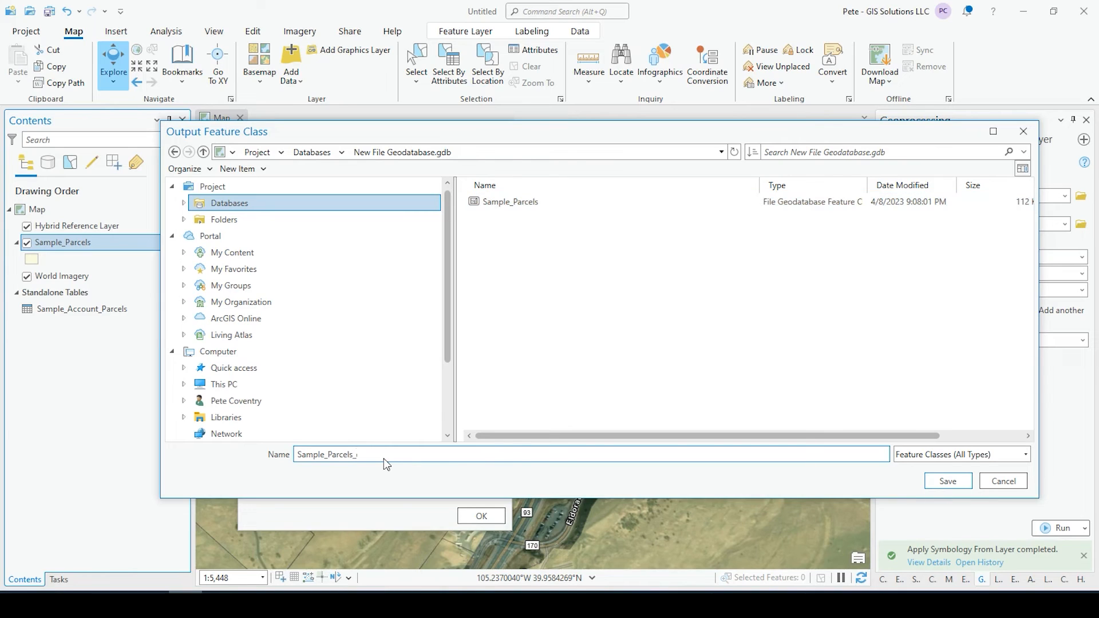
text(one_to_many)
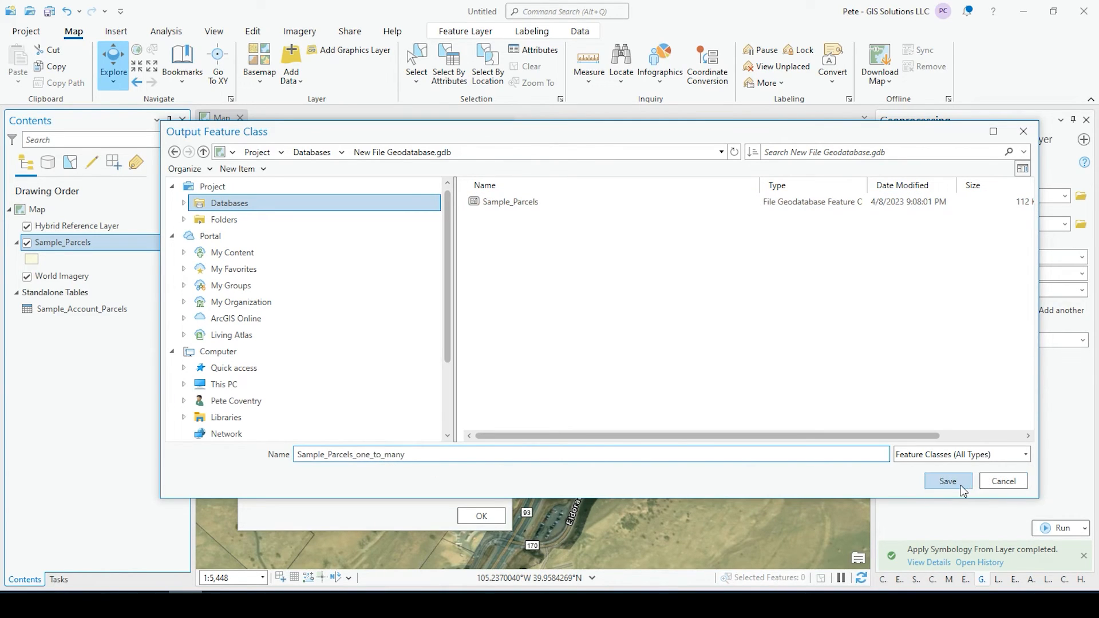
click(947, 481)
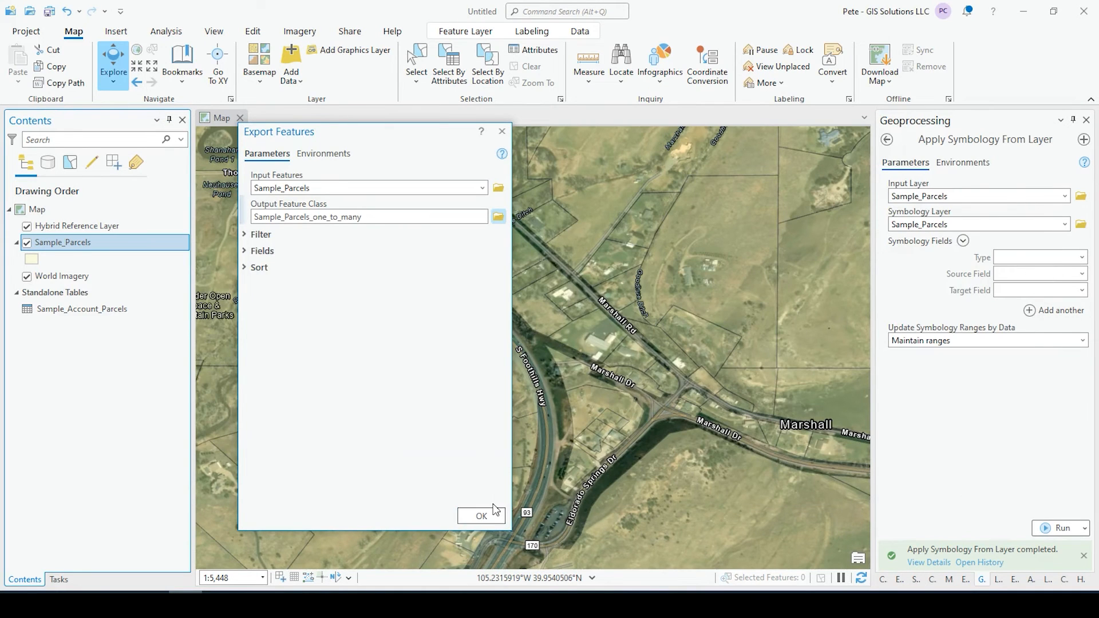
Export Sample_Parcels_one_to_many, then identify a parcel to confirm its 61 account records.
click(481, 515)
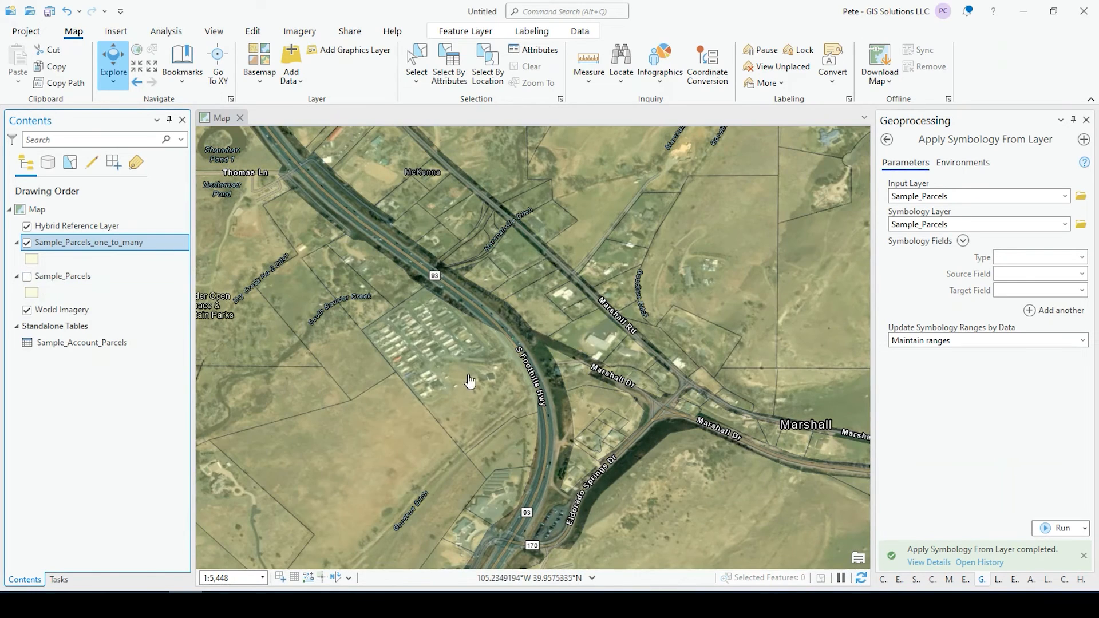
click(470, 382)
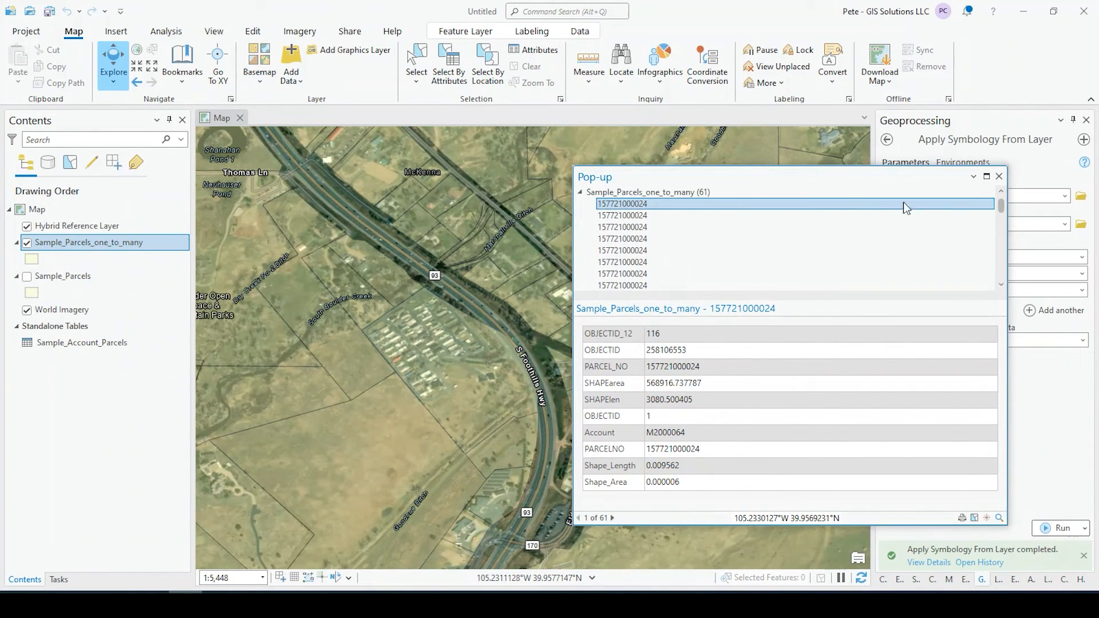
click(998, 176)
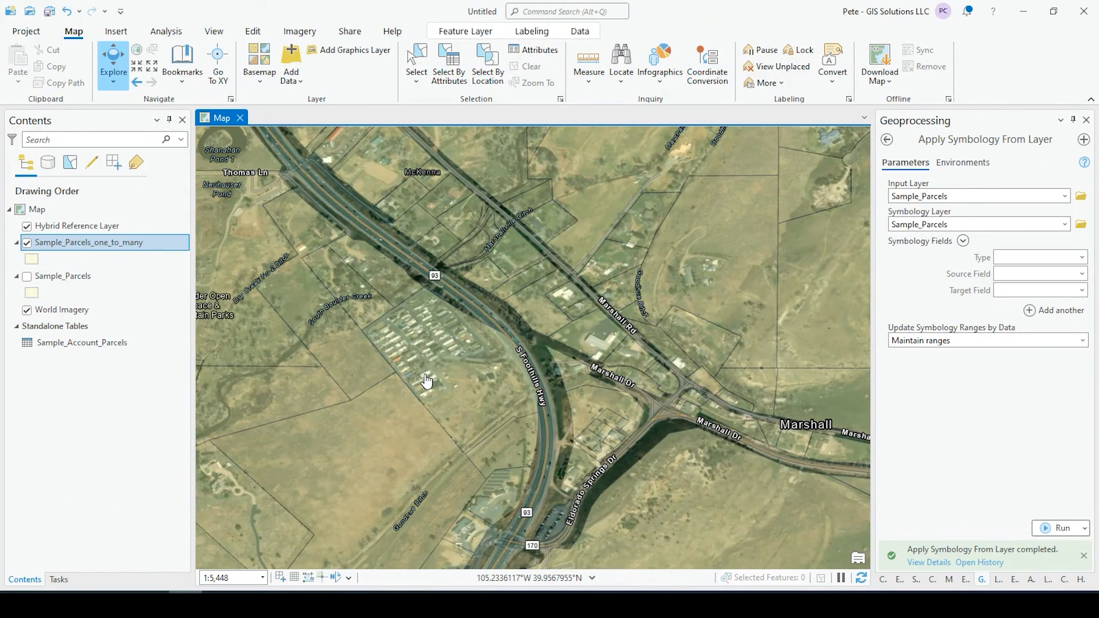
mouse_move(585, 443)
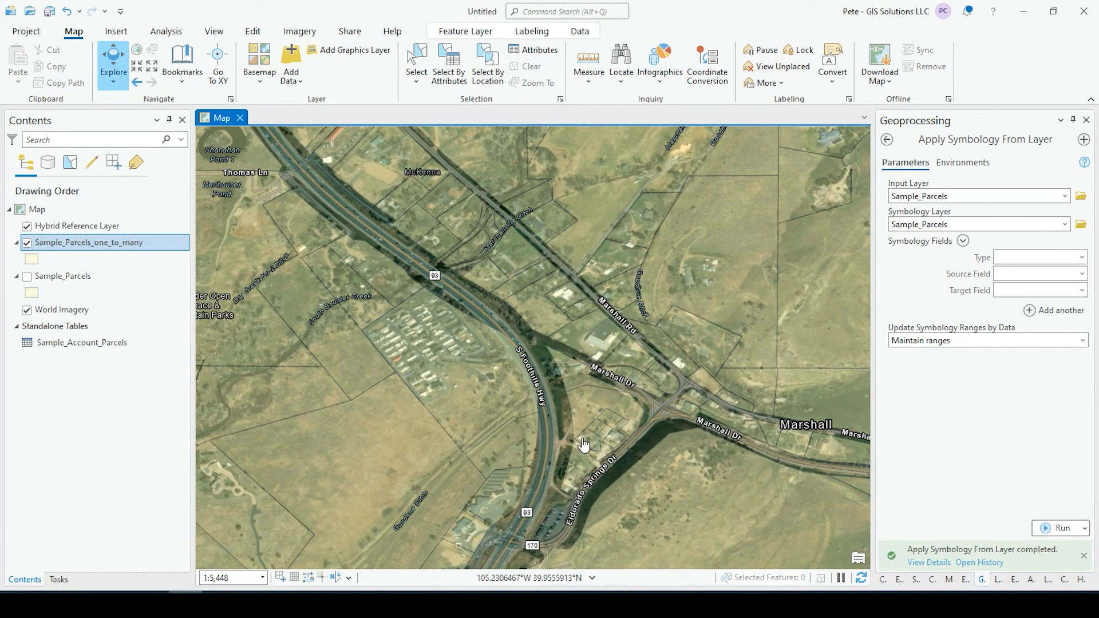
mouse_move(580, 454)
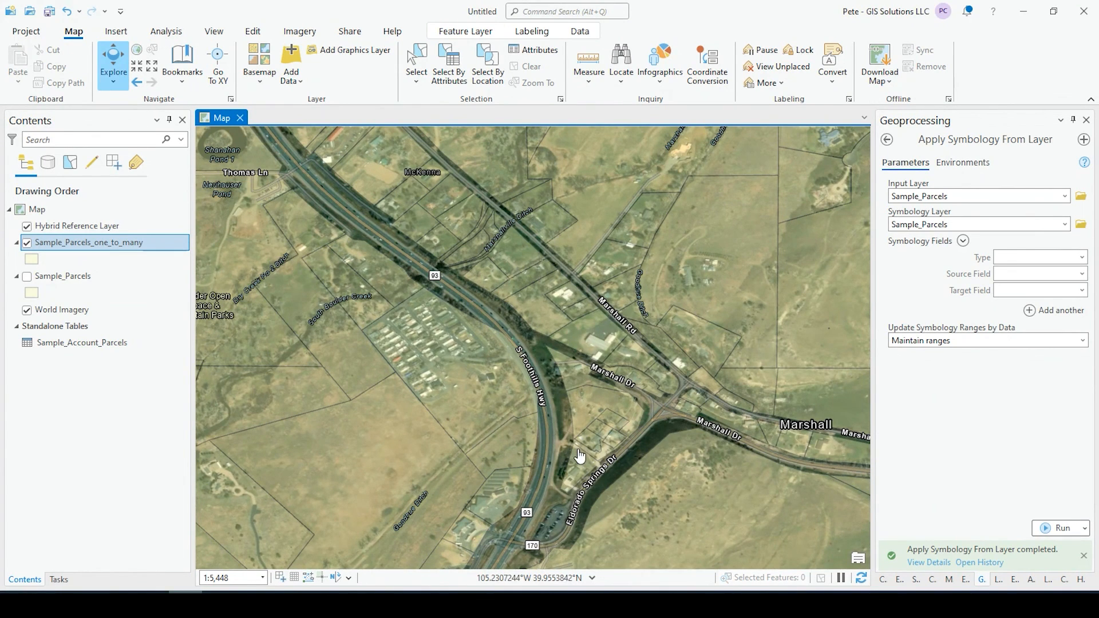